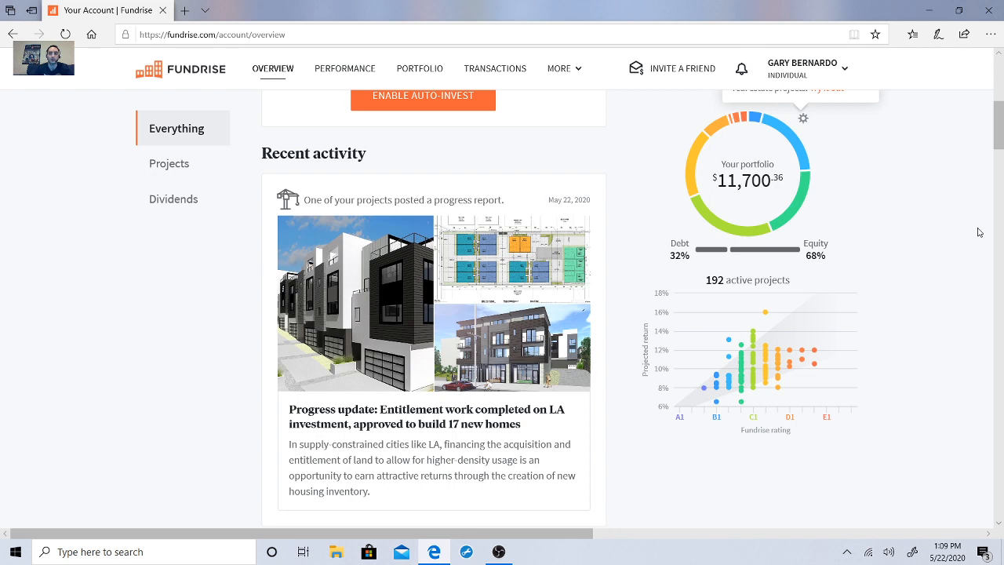
mouse_move(927, 330)
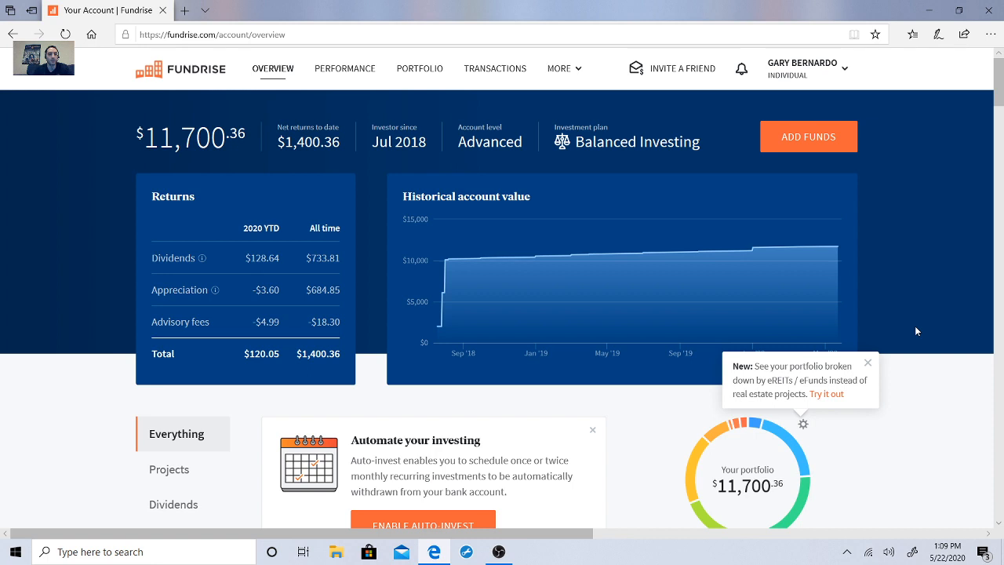
mouse_move(902, 217)
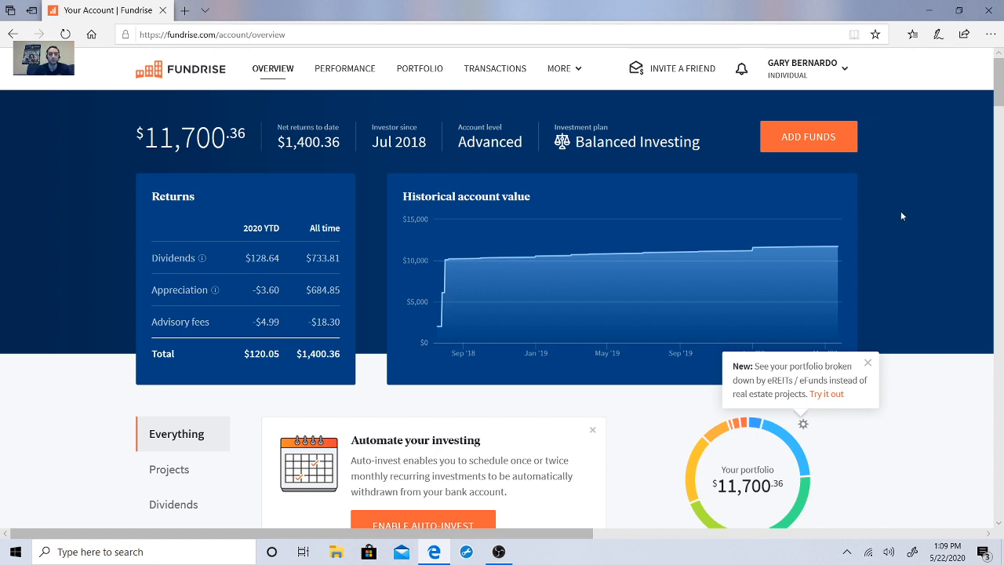
mouse_move(905, 293)
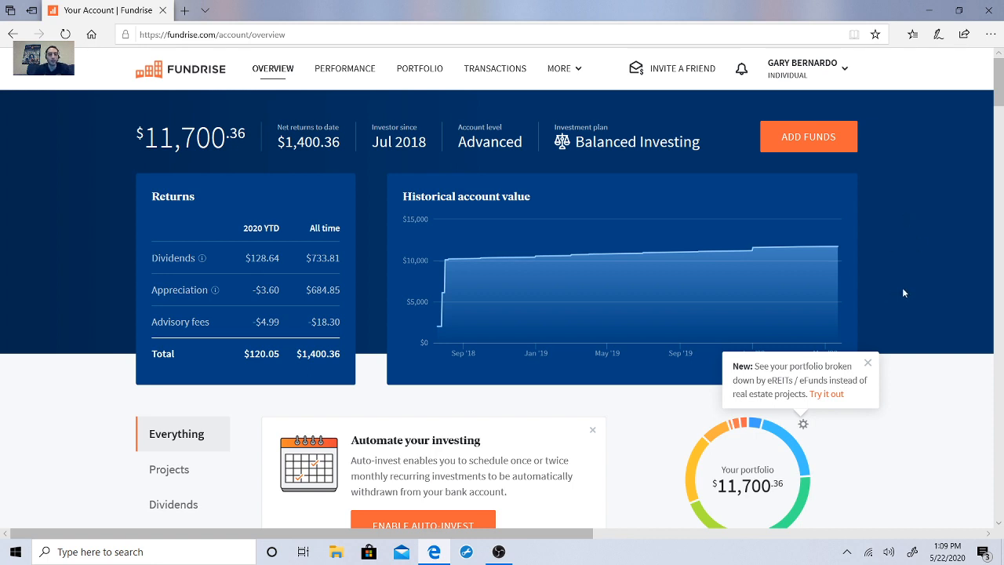
mouse_move(869, 284)
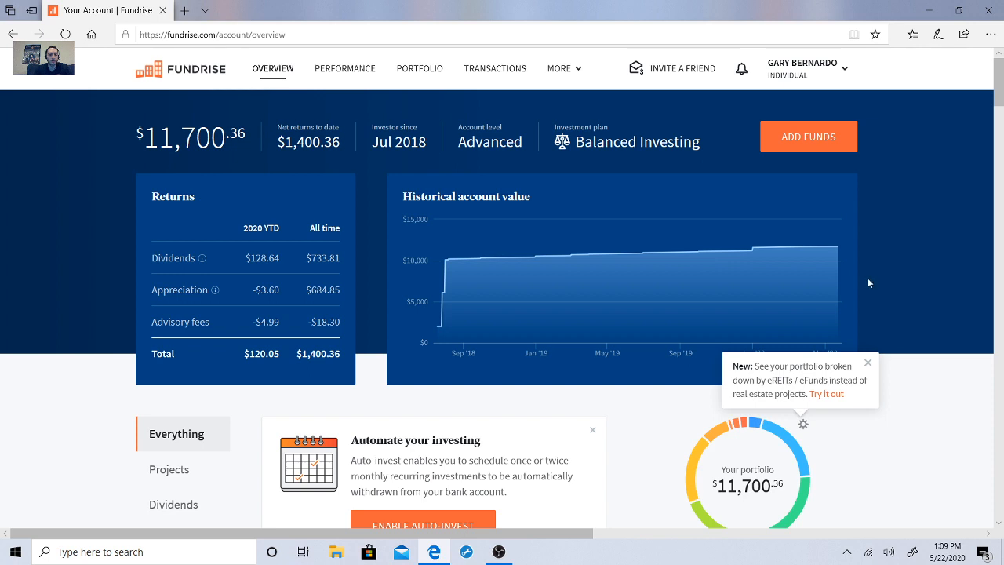
mouse_move(863, 287)
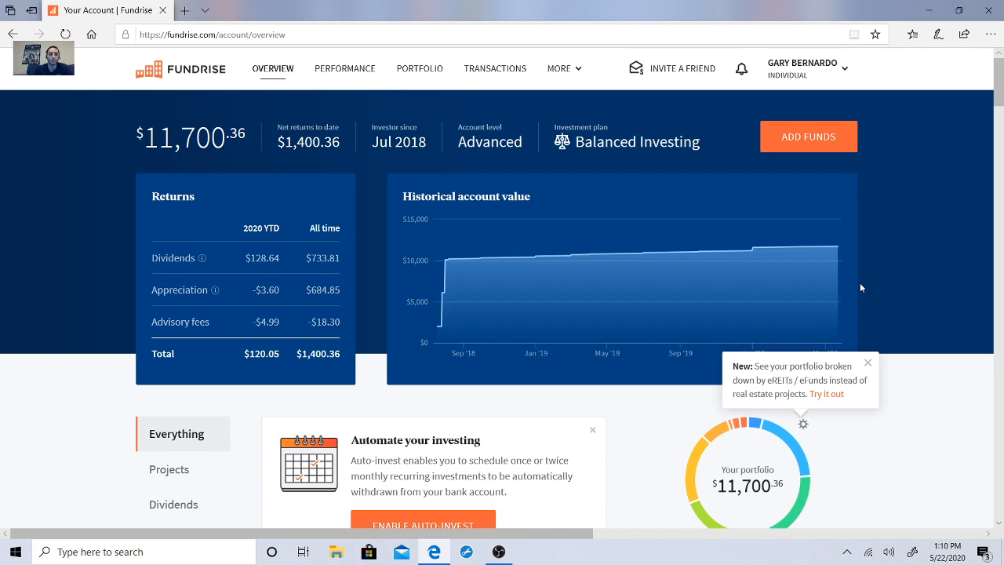
Open the 'Renovations complete on Dallas-area apartments' update from Recent activity.
scroll("down", 3)
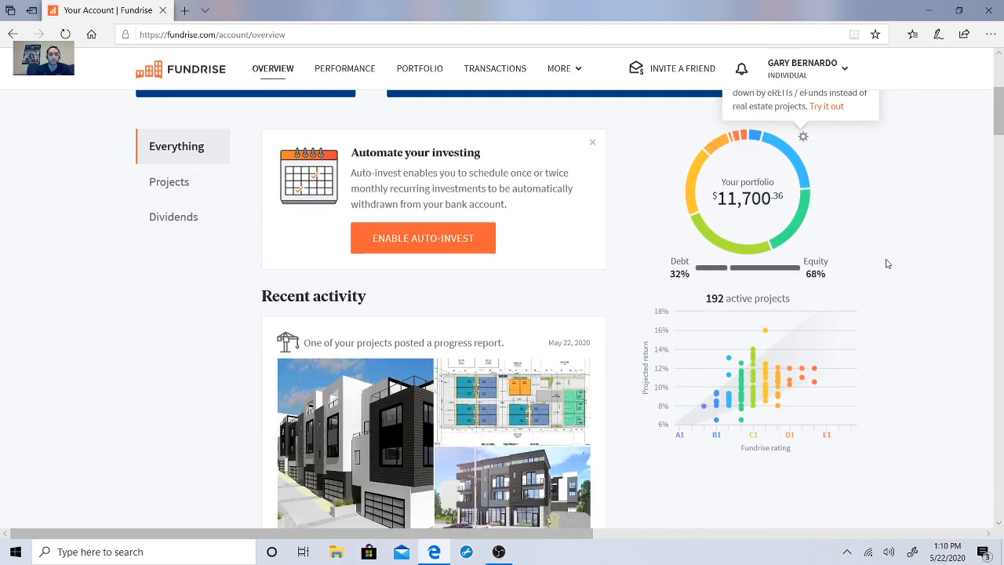
scroll("down", 3)
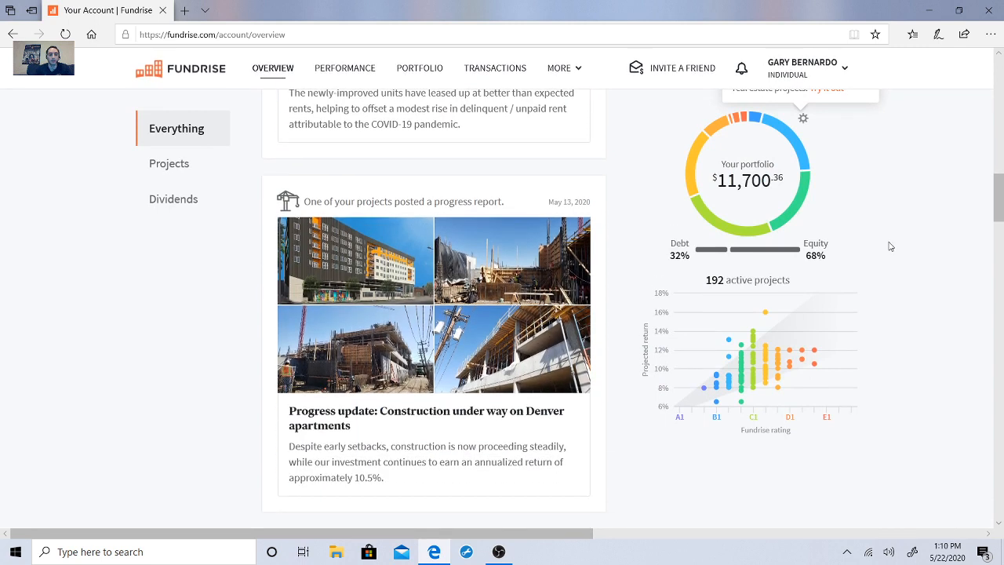
mouse_move(887, 256)
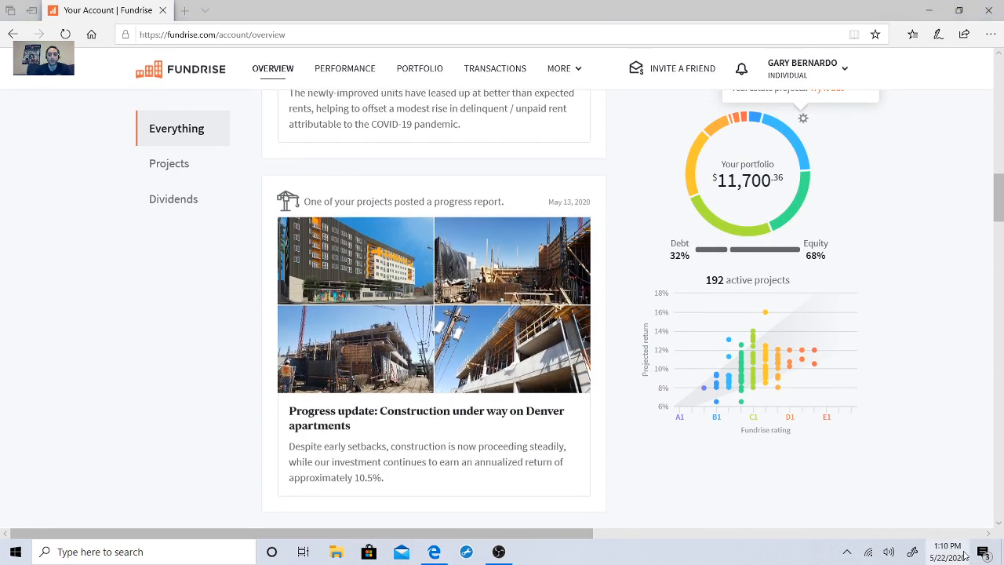
left_click(948, 553)
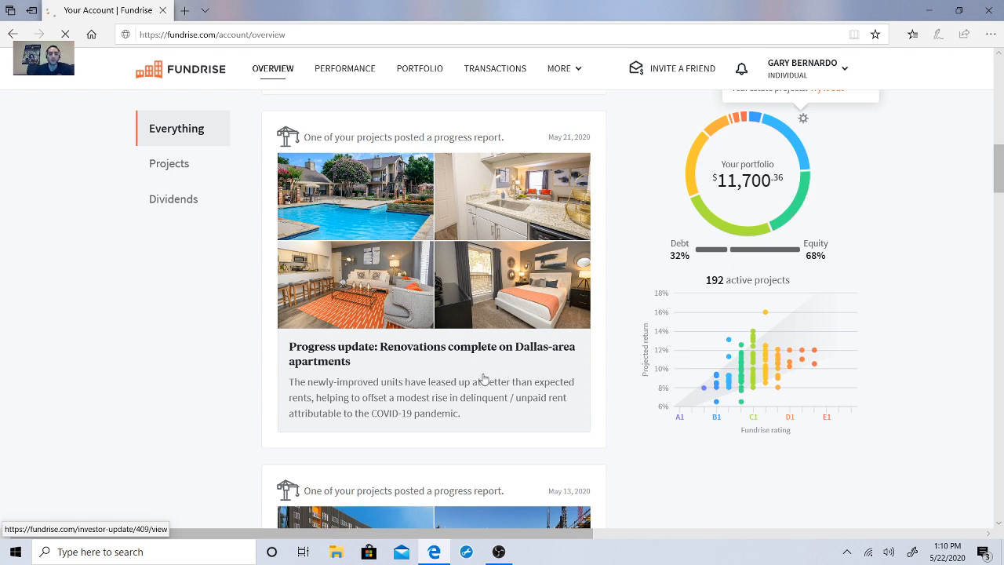
left_click(431, 353)
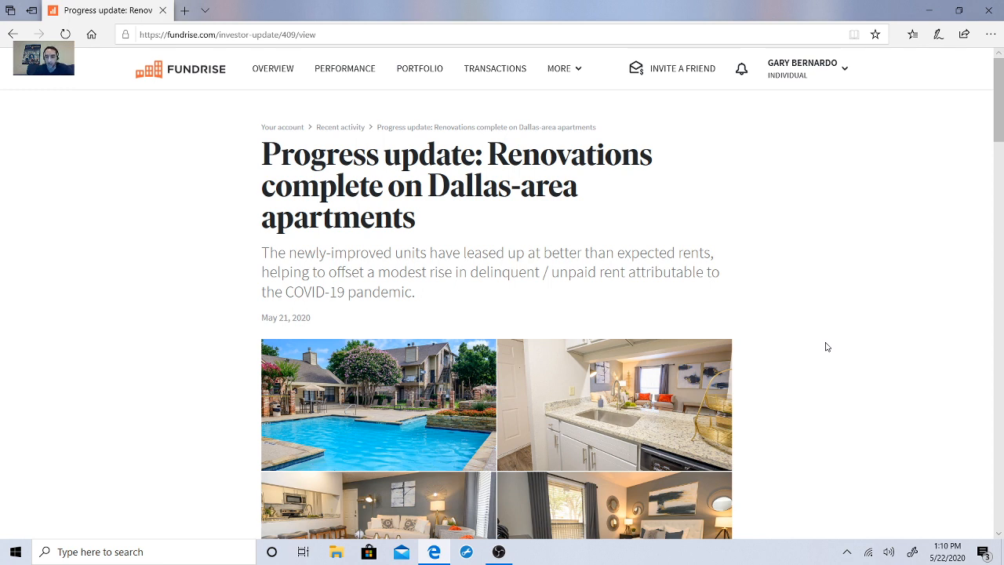
mouse_move(837, 305)
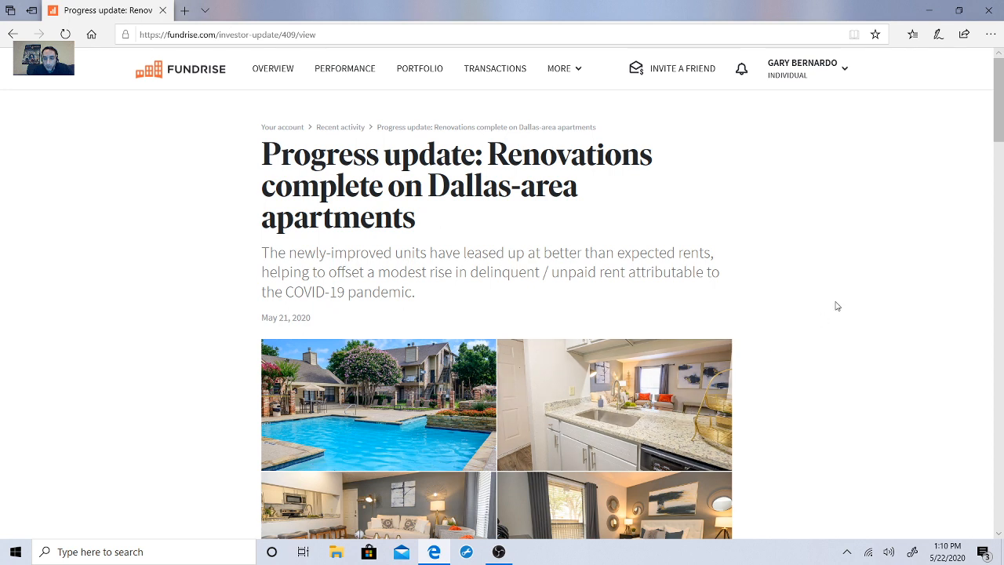
mouse_move(687, 464)
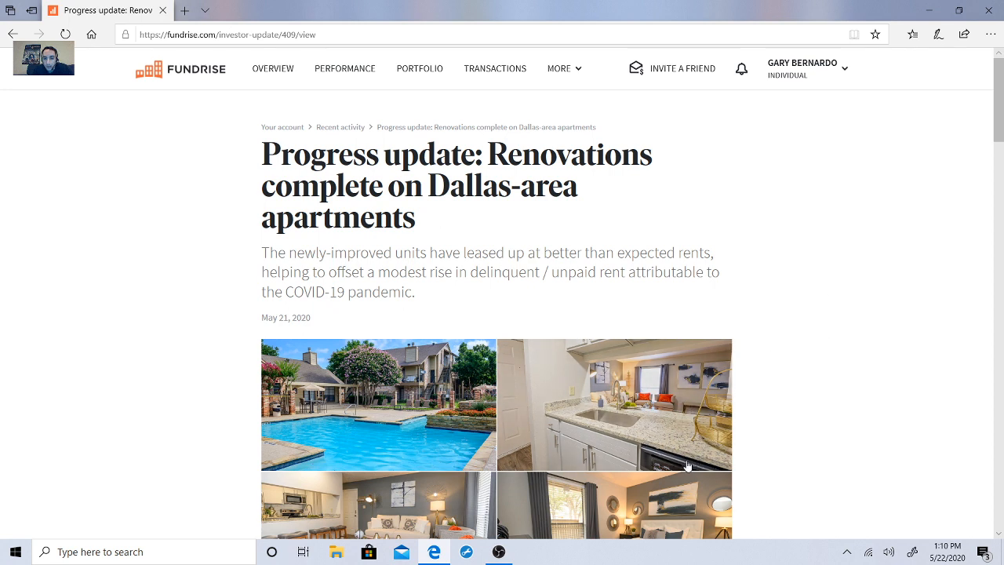
mouse_move(685, 459)
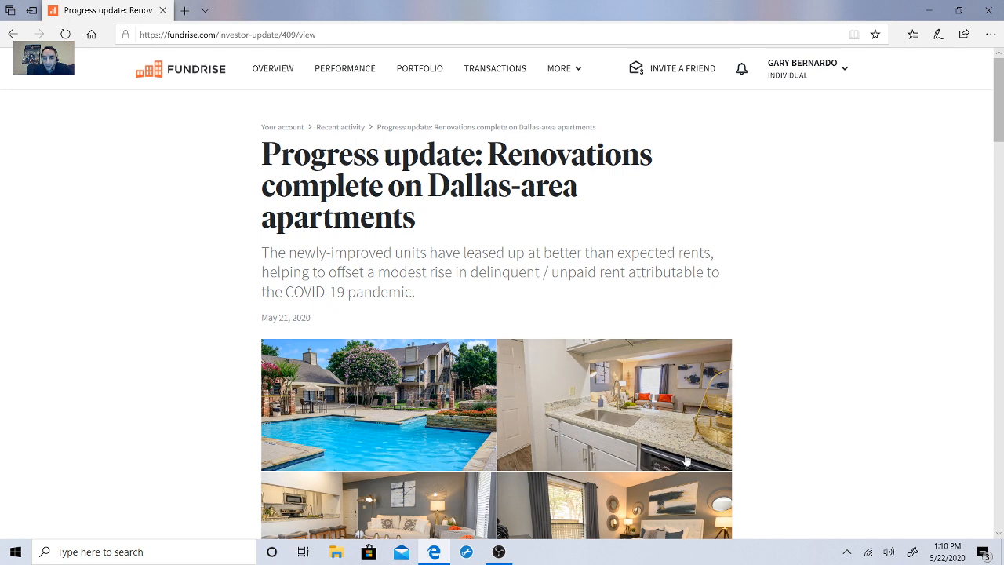
mouse_move(908, 275)
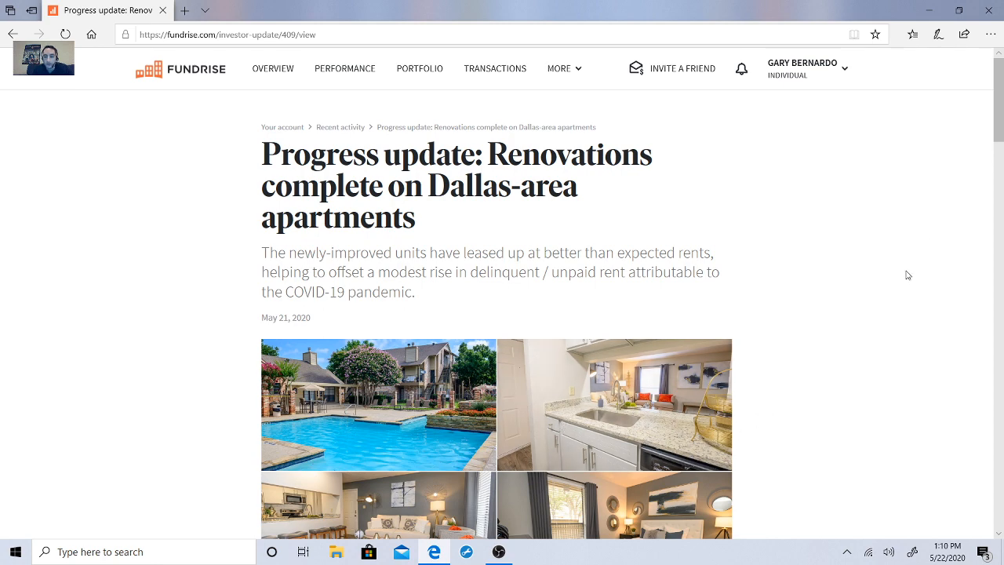
Read The Logan Apartments' rent gains and the COVID-19 impact section.
scroll("down", 3)
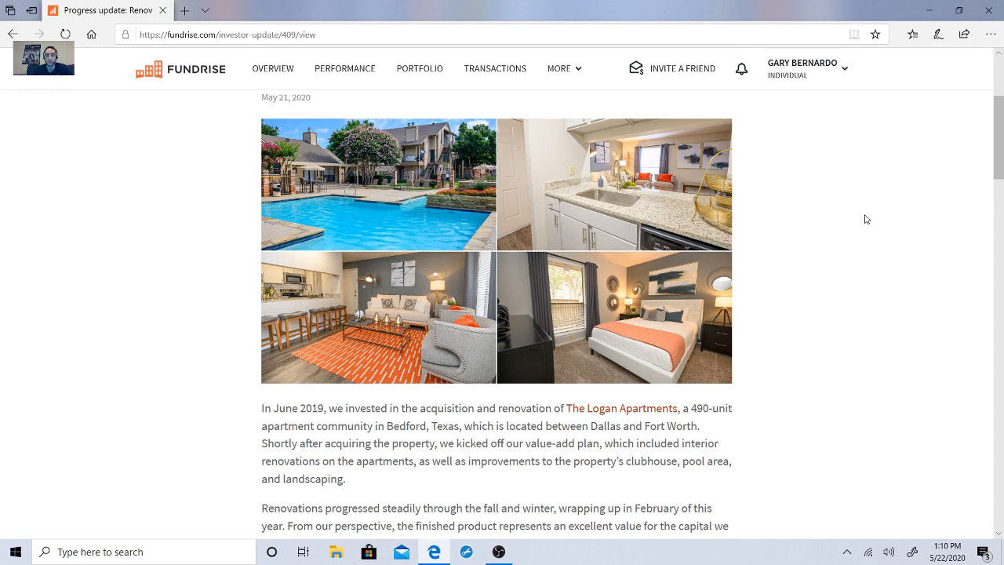
scroll("down", 3)
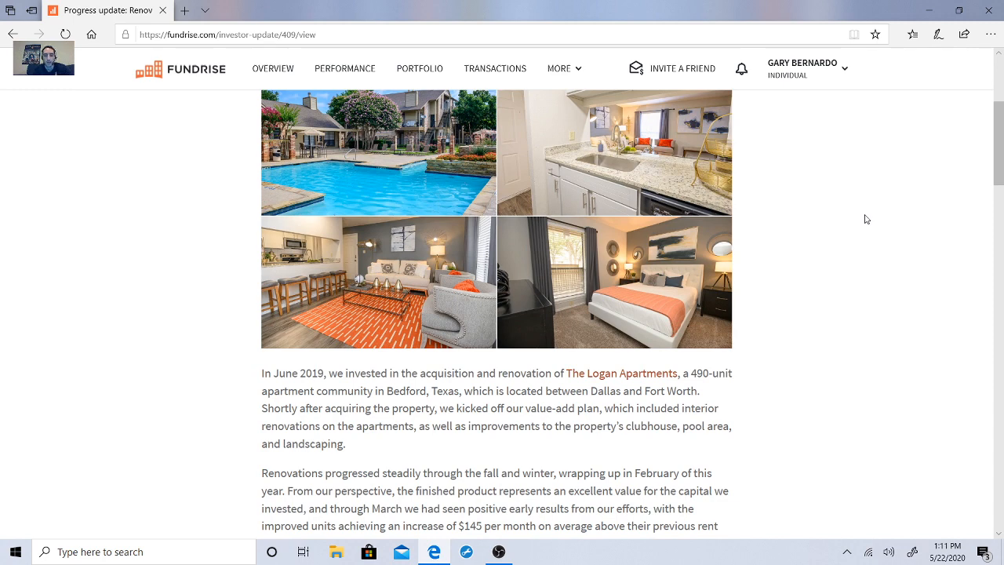
scroll("down", 3)
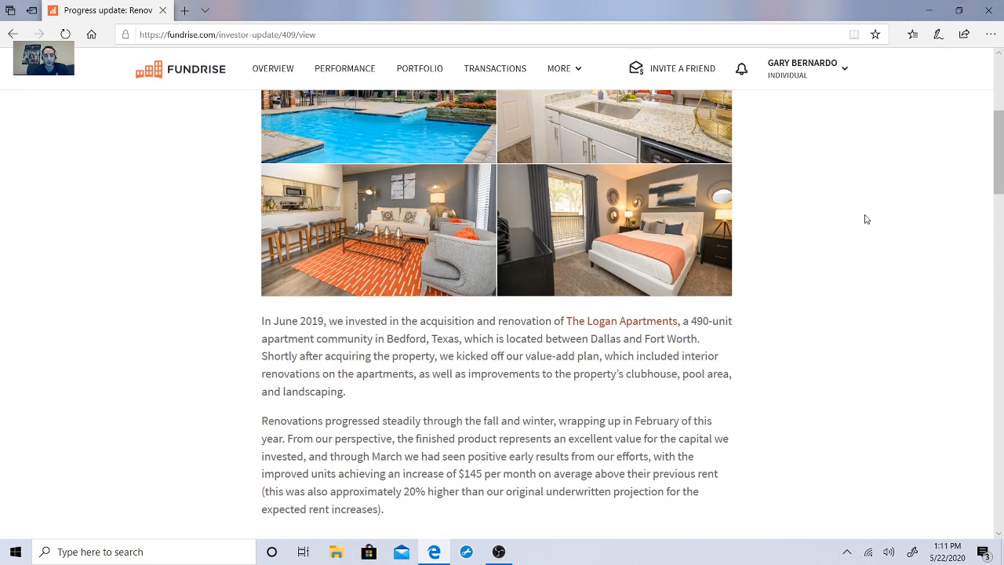
scroll("down", 3)
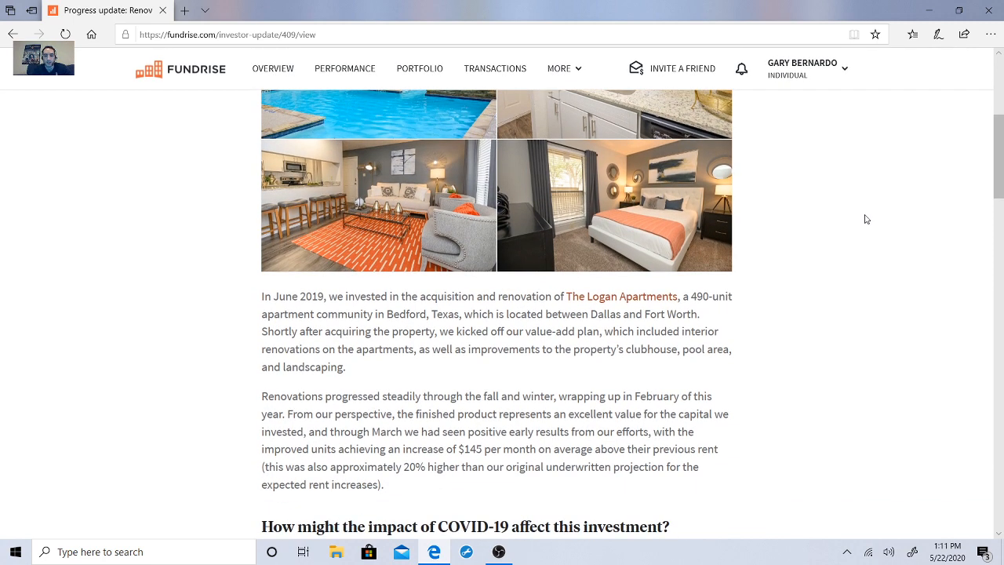
scroll("down", 3)
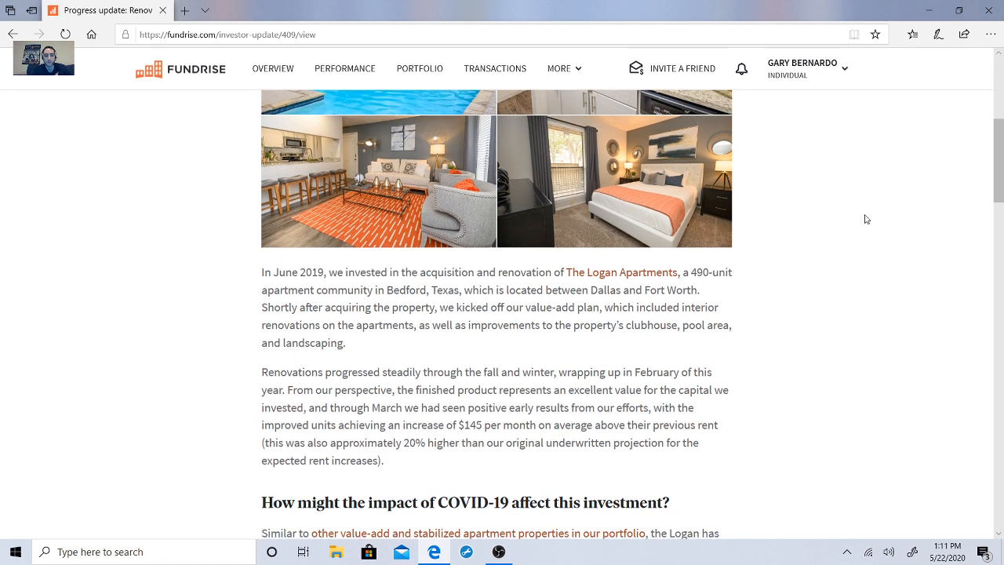
scroll("down", 3)
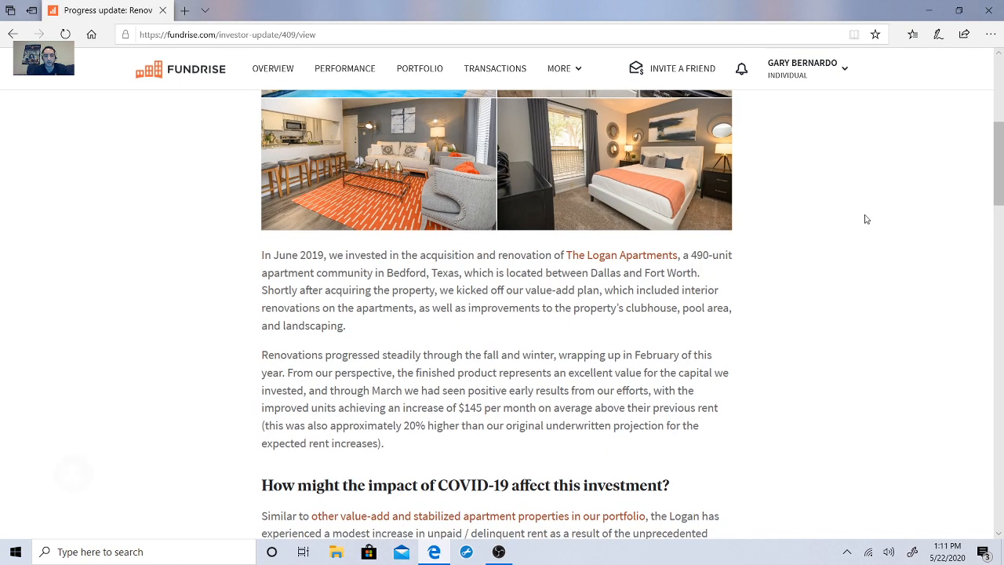
scroll("down", 3)
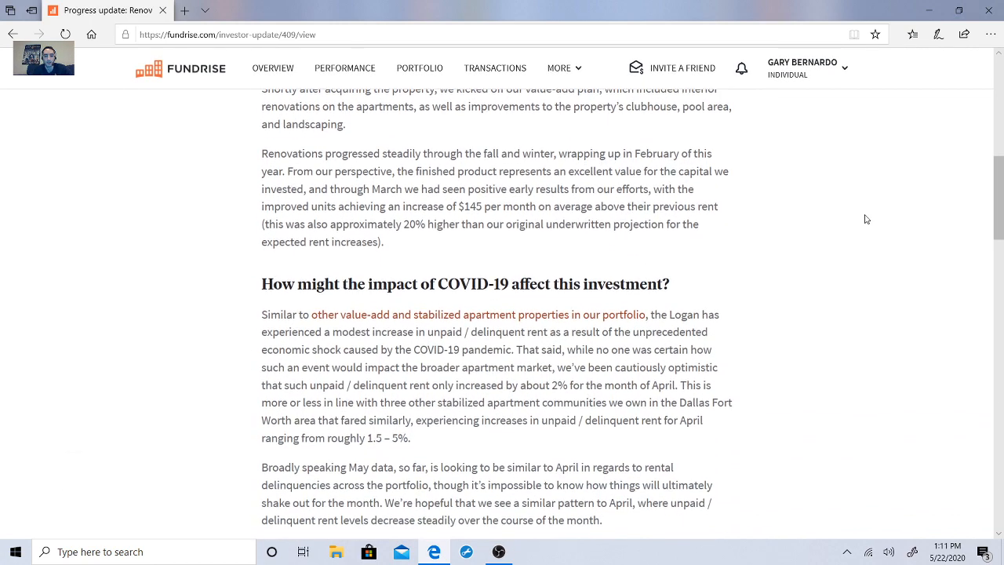
Read the rest of the Logan Apartments update down to the Investor FAQ.
scroll("down", 3)
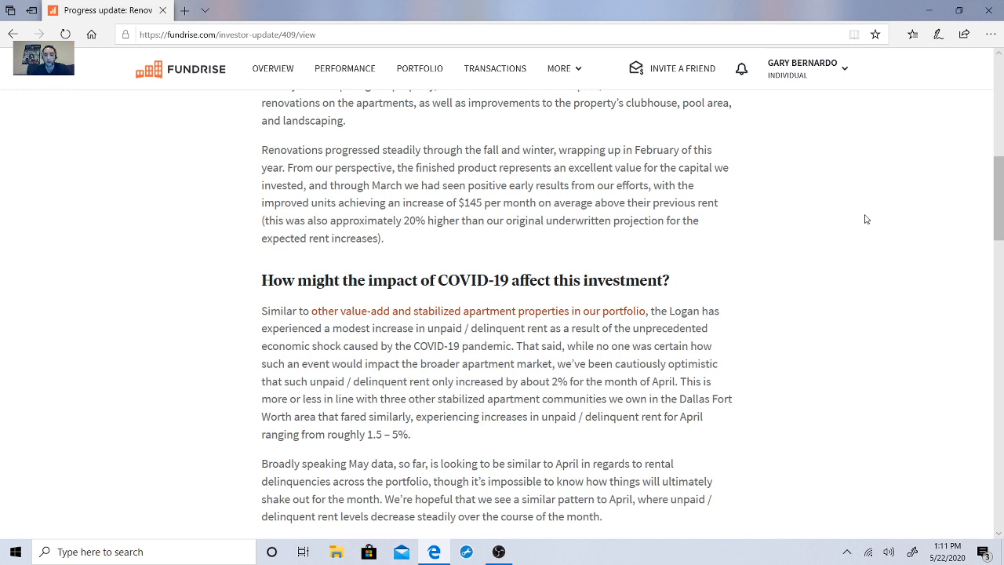
scroll("down", 3)
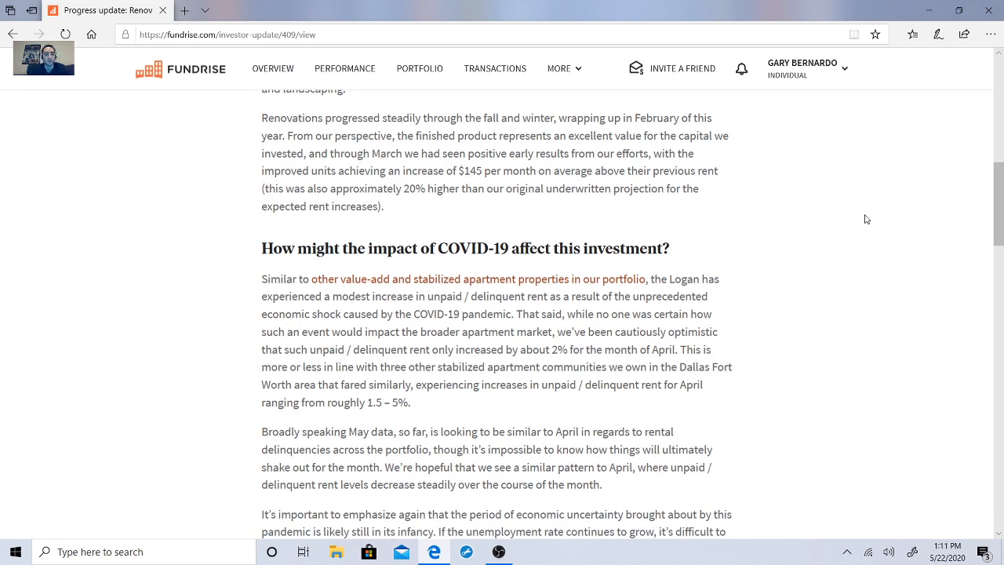
scroll("down", 3)
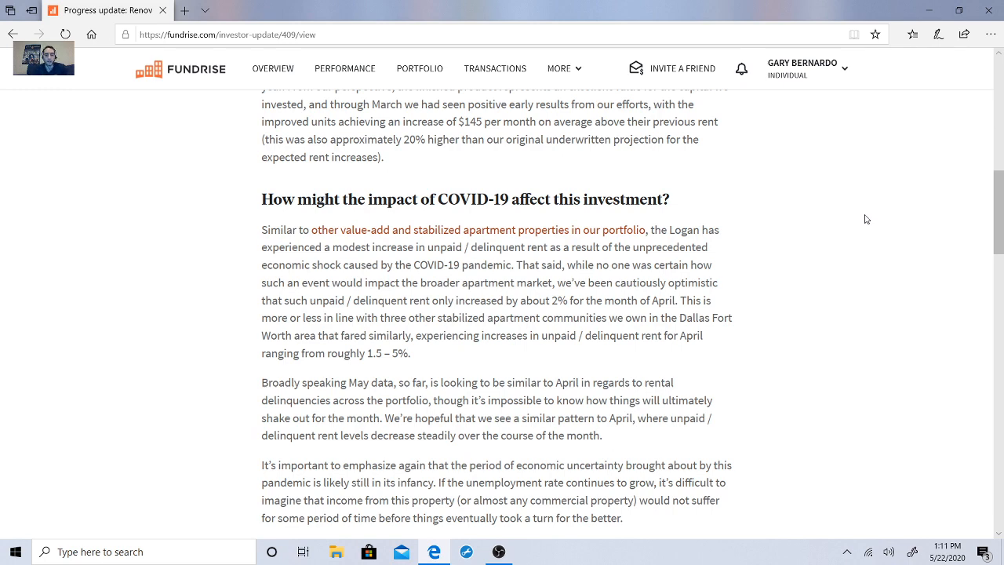
scroll("down", 3)
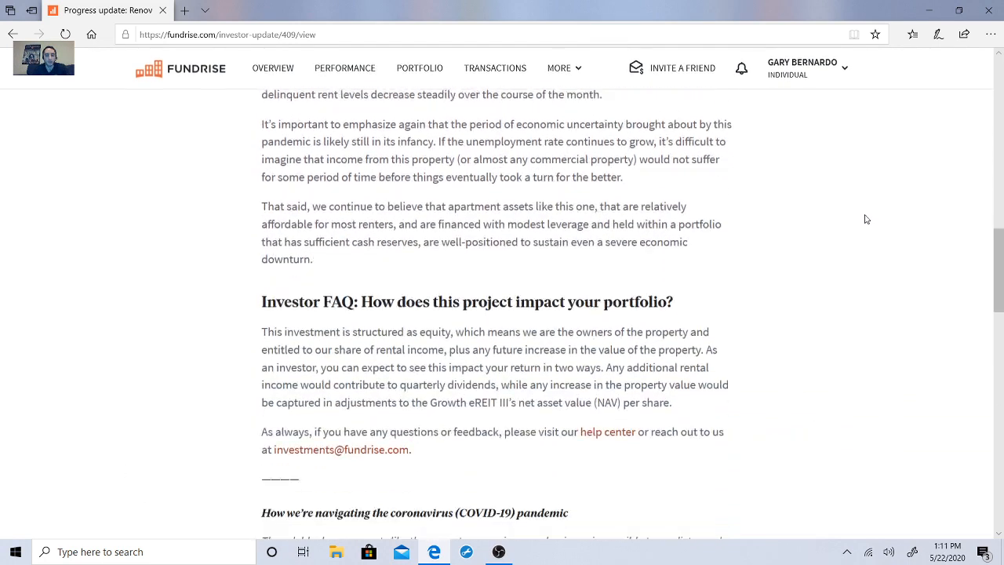
scroll("down", 3)
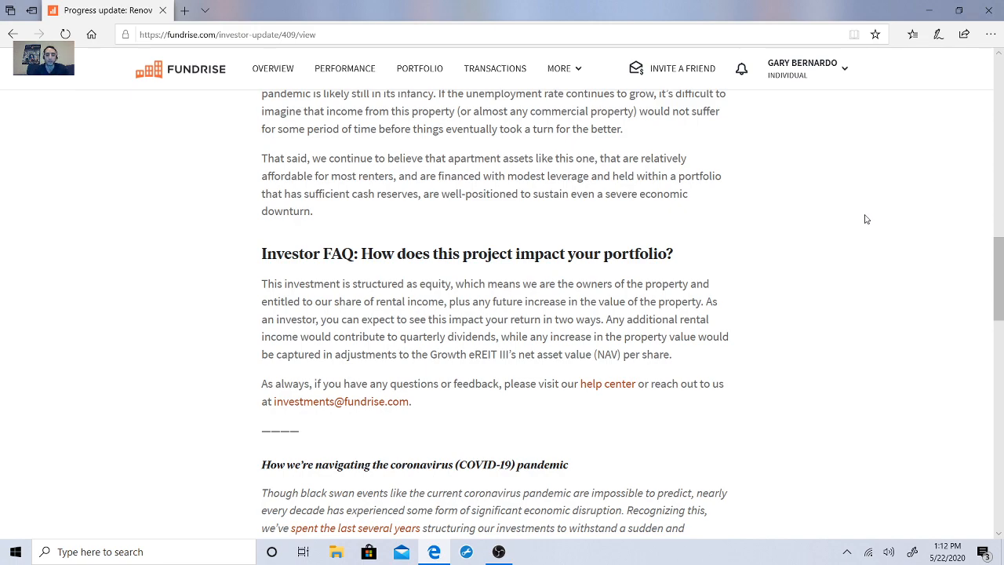
scroll("down", 3)
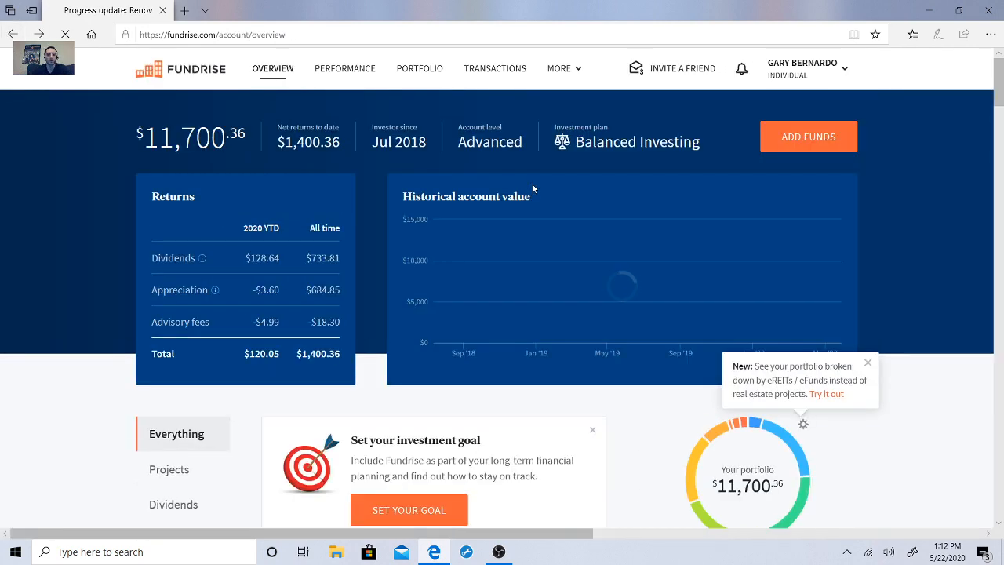
Open the 'Entitlement work completed on LA investment' card from Recent activity.
scroll("down", 3)
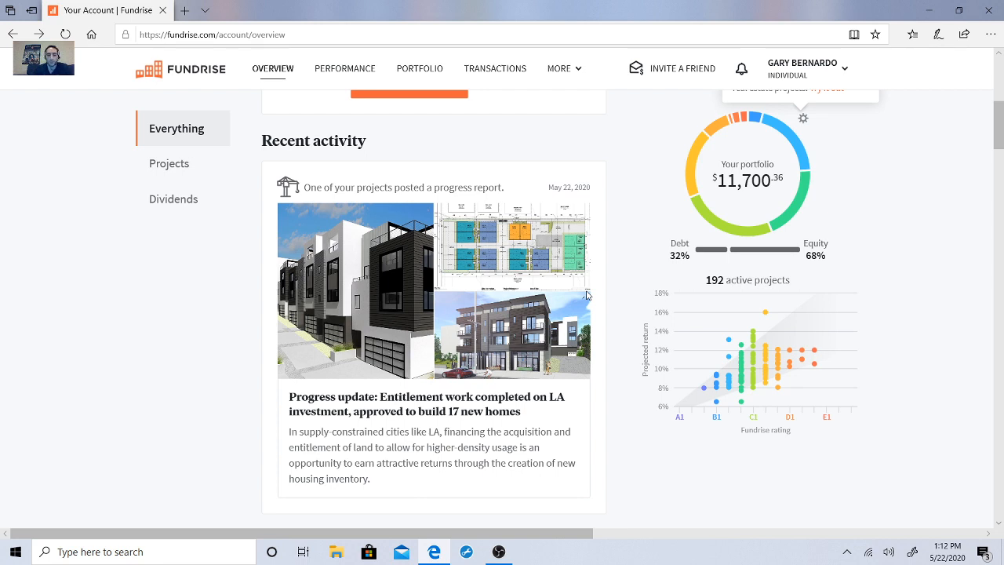
mouse_move(590, 327)
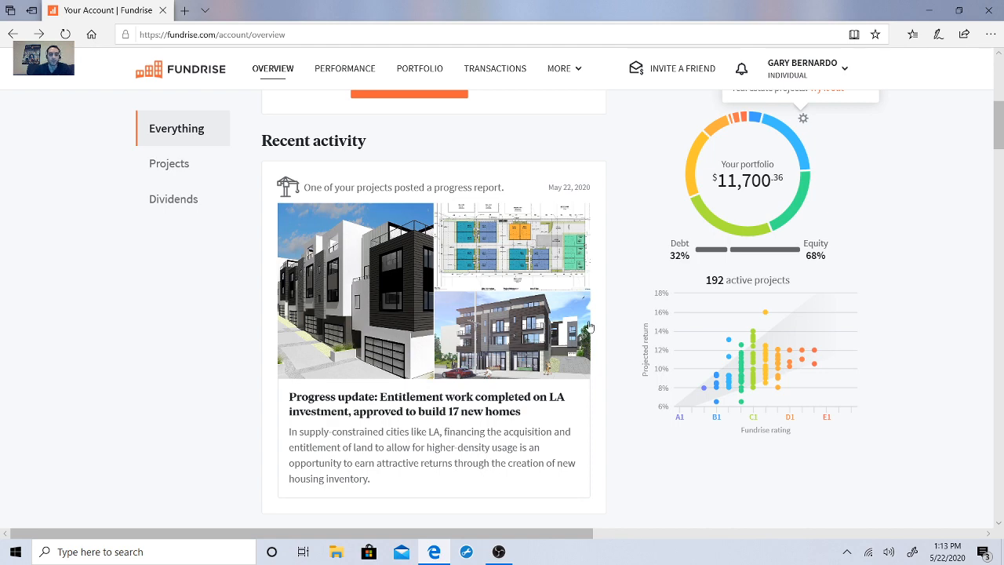
left_click(429, 402)
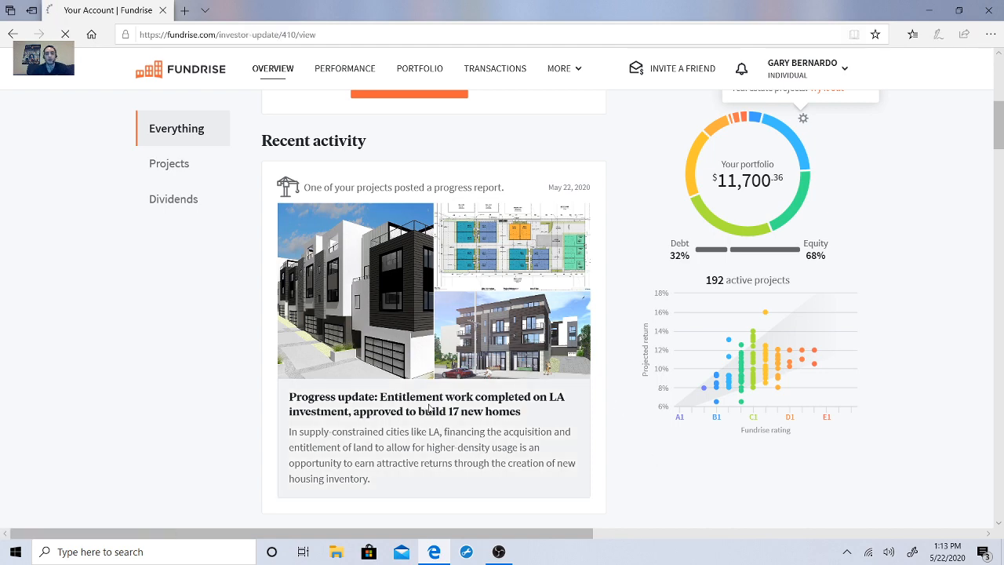
left_click(426, 404)
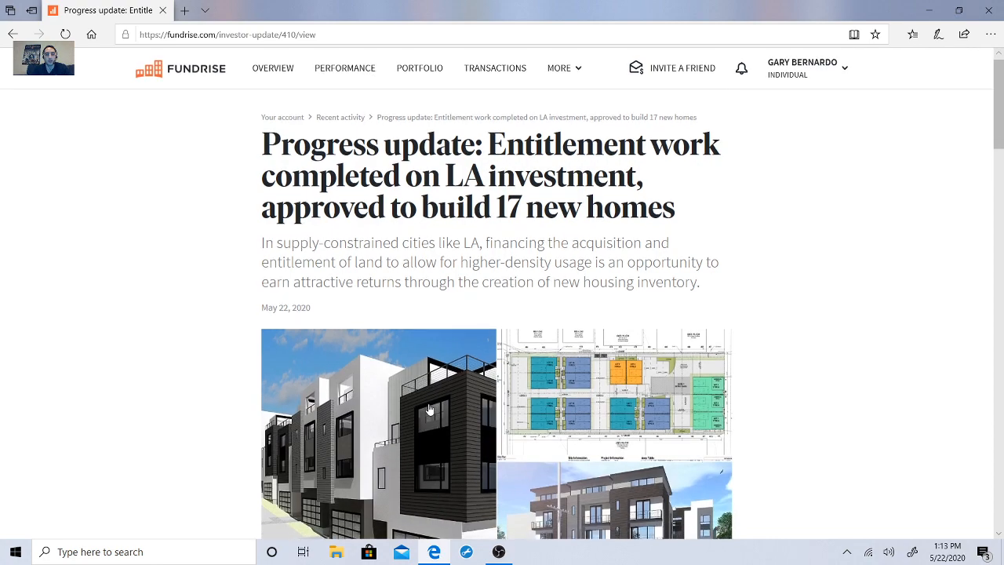
scroll("down", 3)
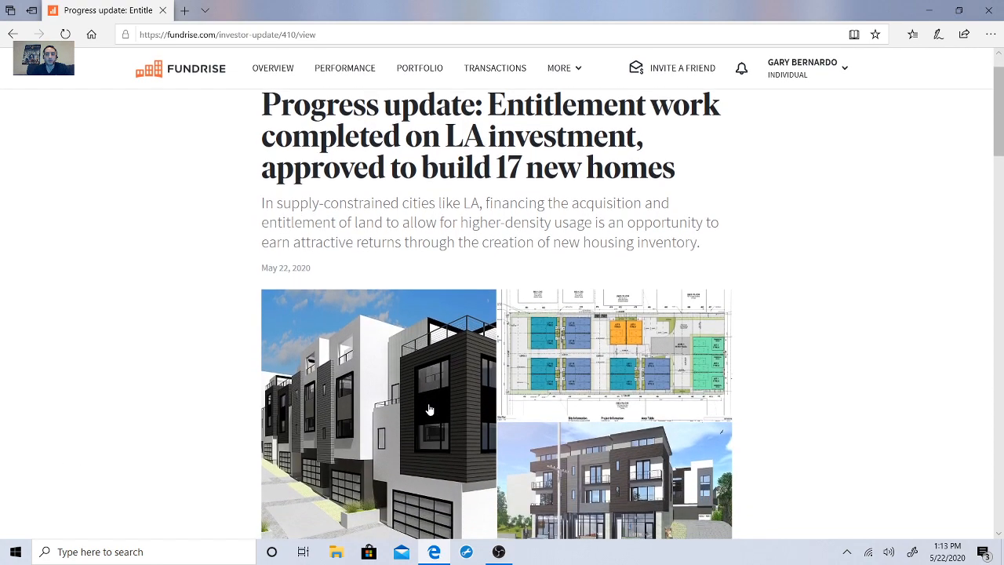
scroll("down", 3)
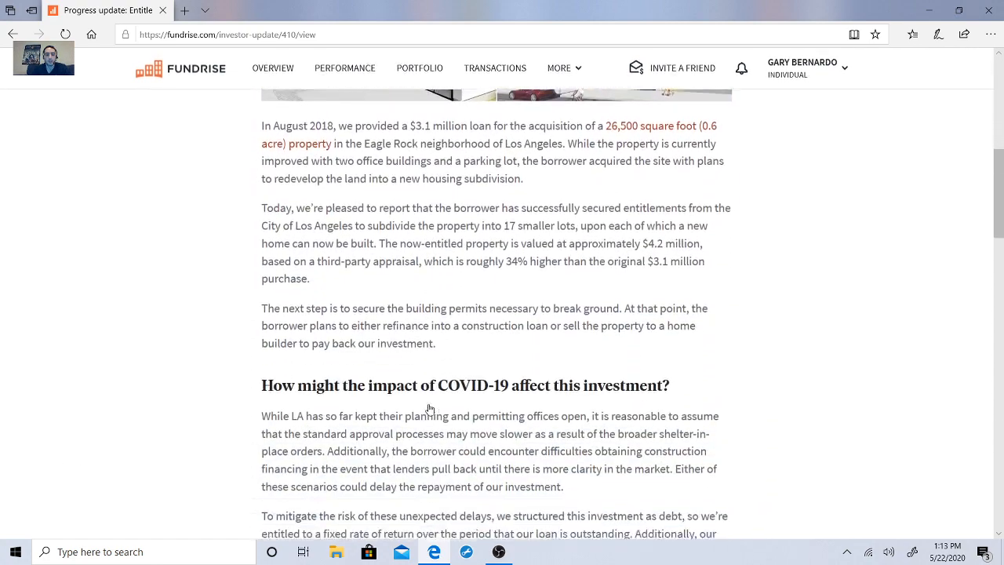
scroll("down", 3)
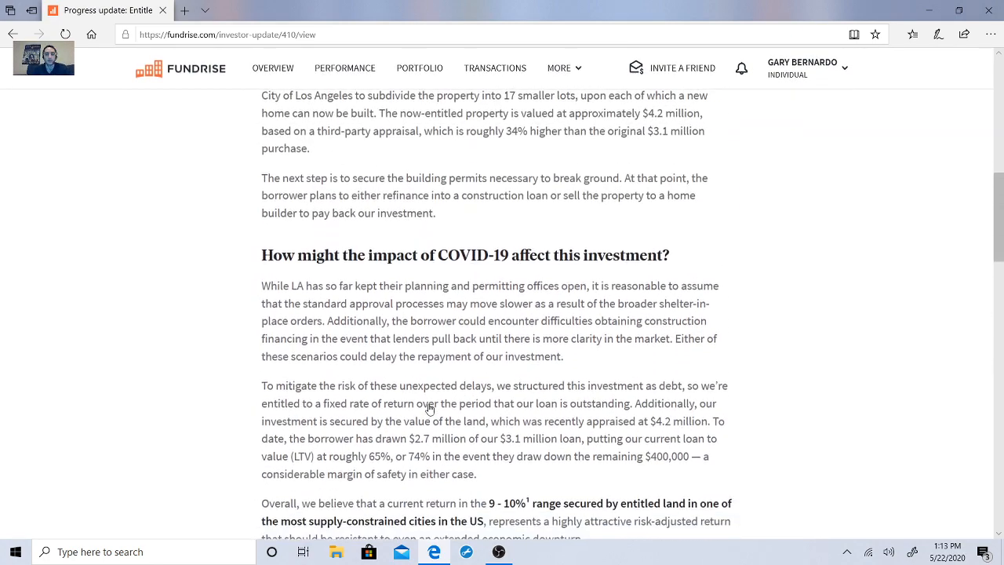
scroll("down", 3)
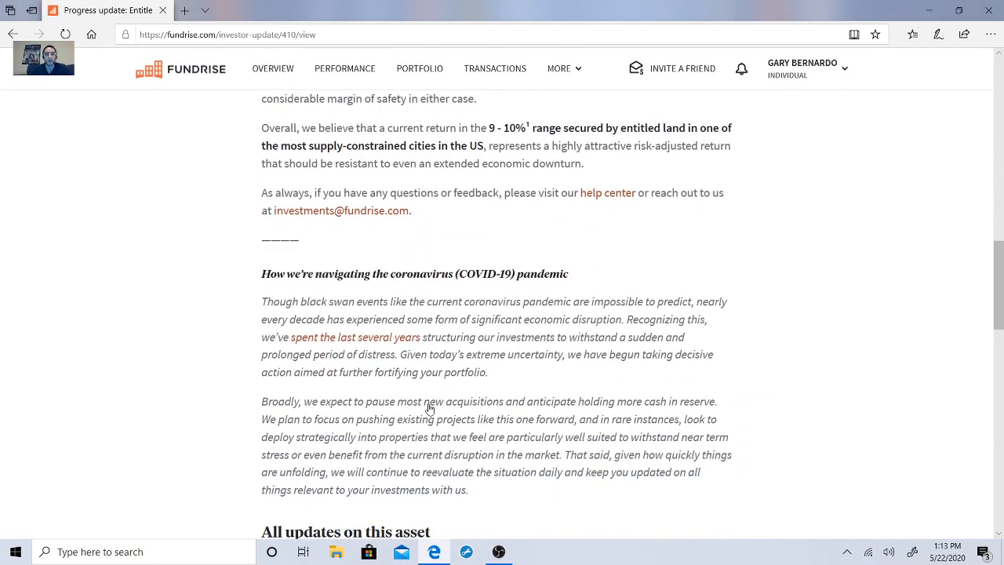
scroll("up", 3)
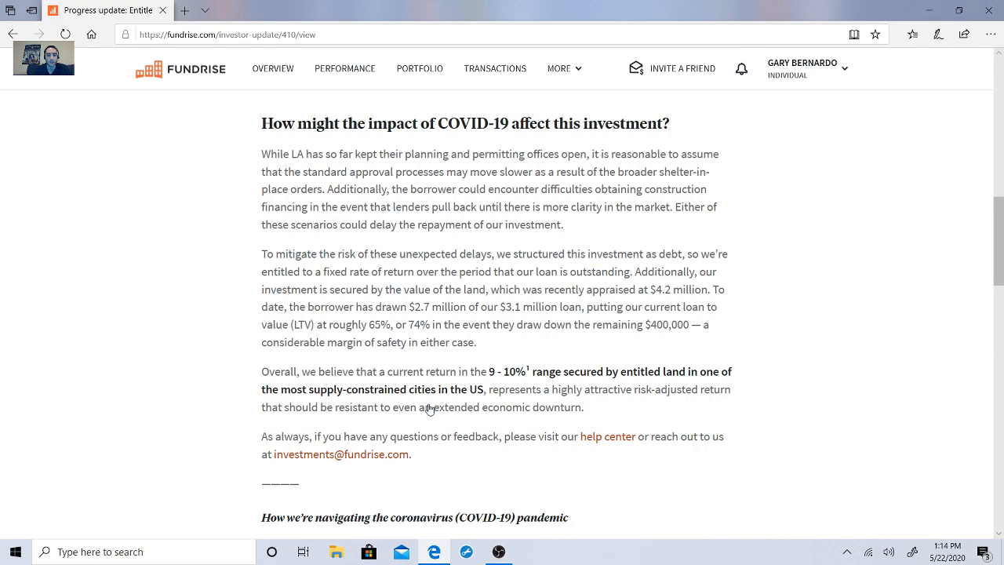
scroll("down", 3)
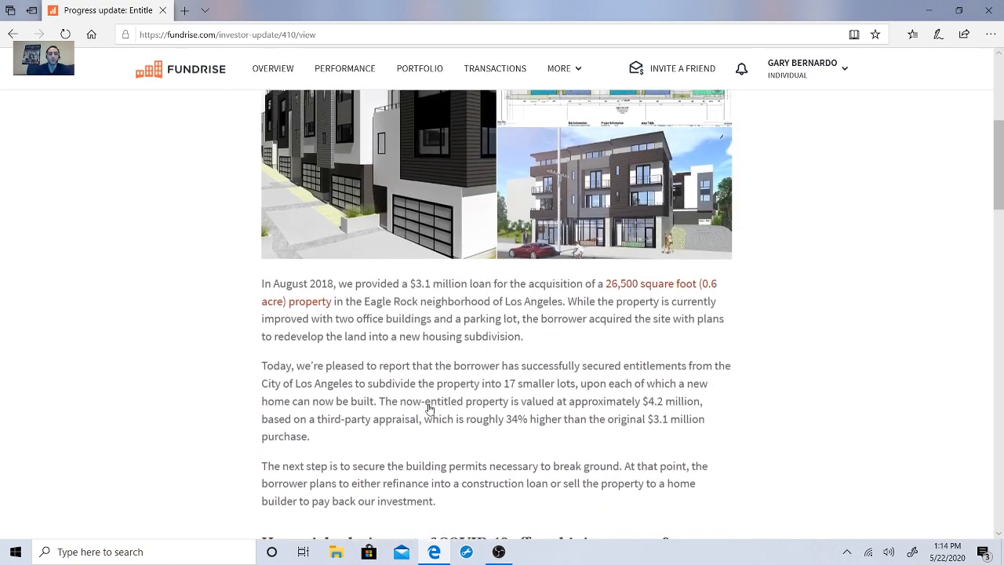
scroll("up", 3)
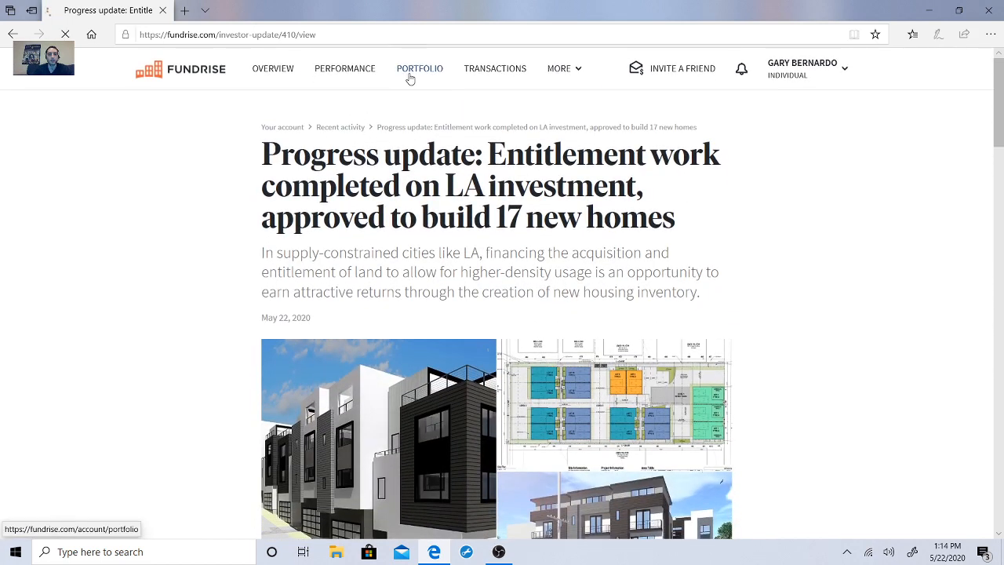
Review Portfolio positions and totals, then browse the 192 active projects grid.
left_click(419, 68)
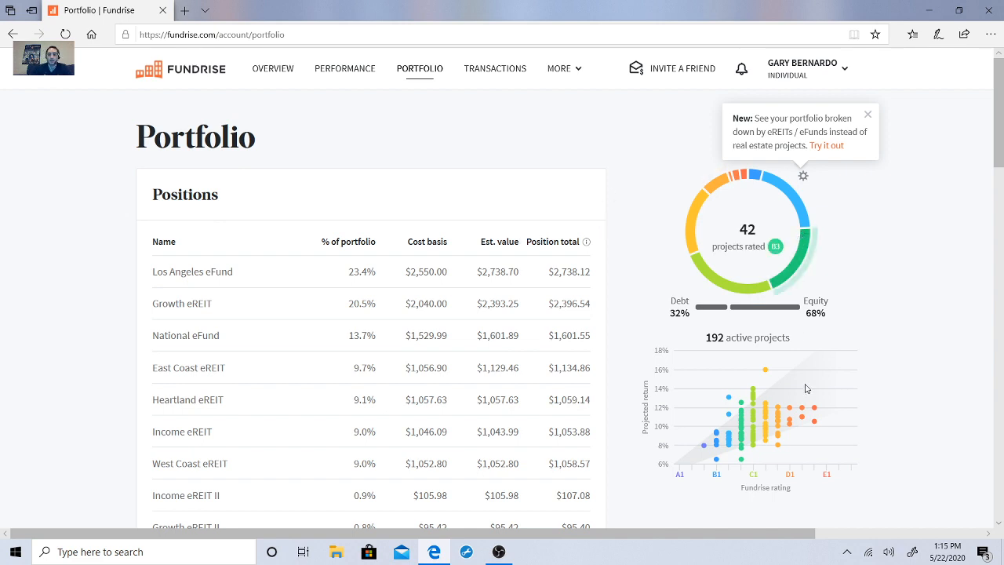
mouse_move(702, 241)
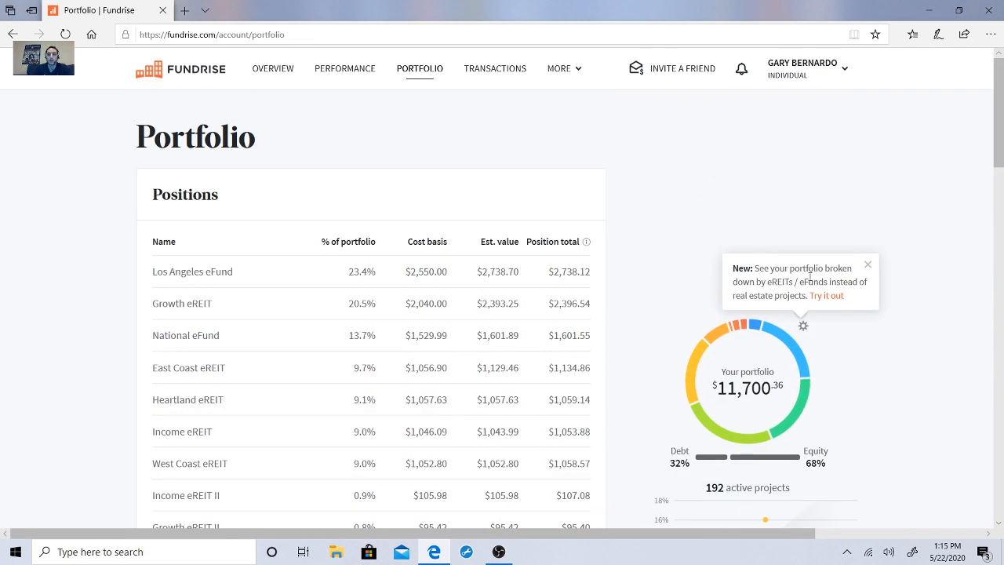
mouse_move(823, 300)
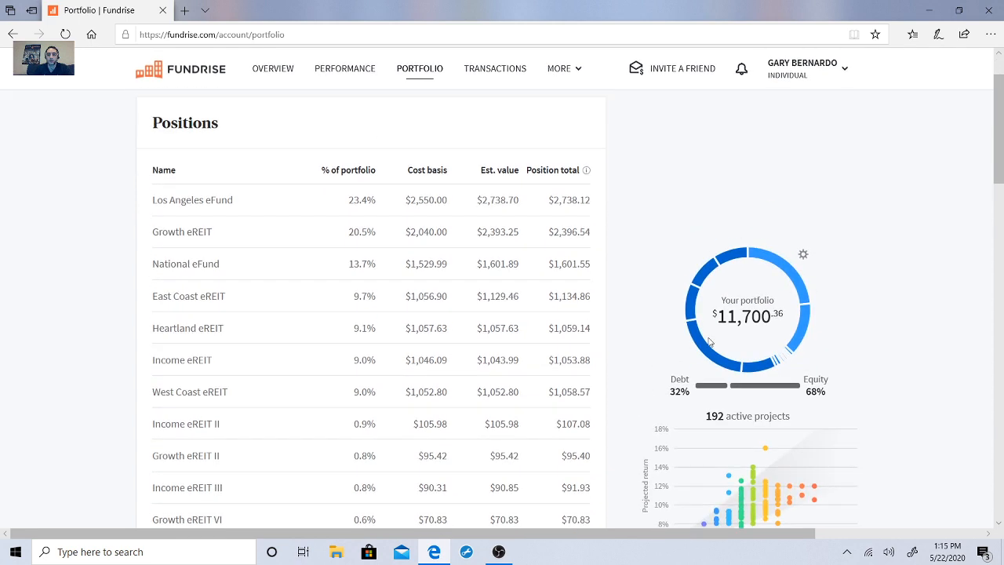
mouse_move(686, 310)
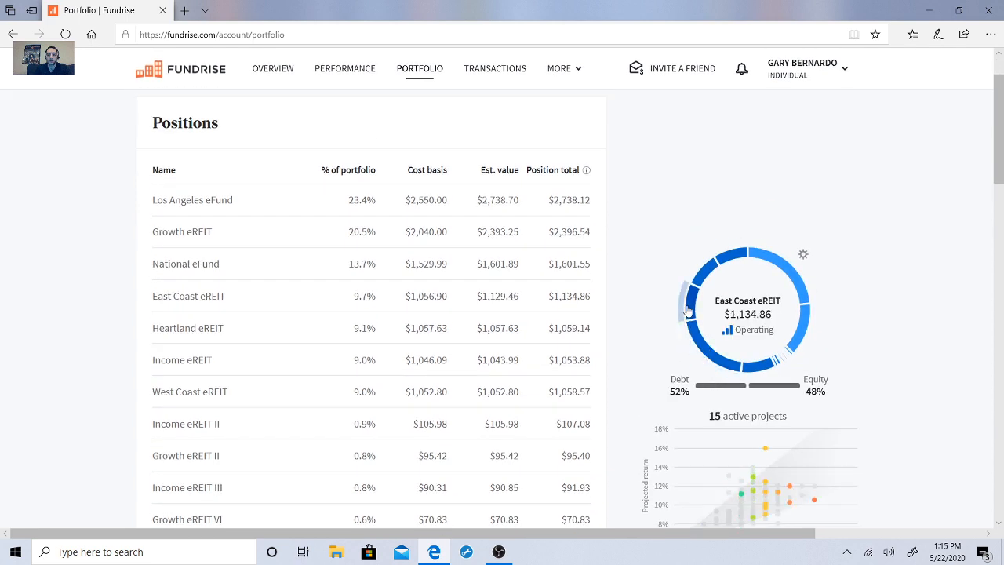
mouse_move(735, 357)
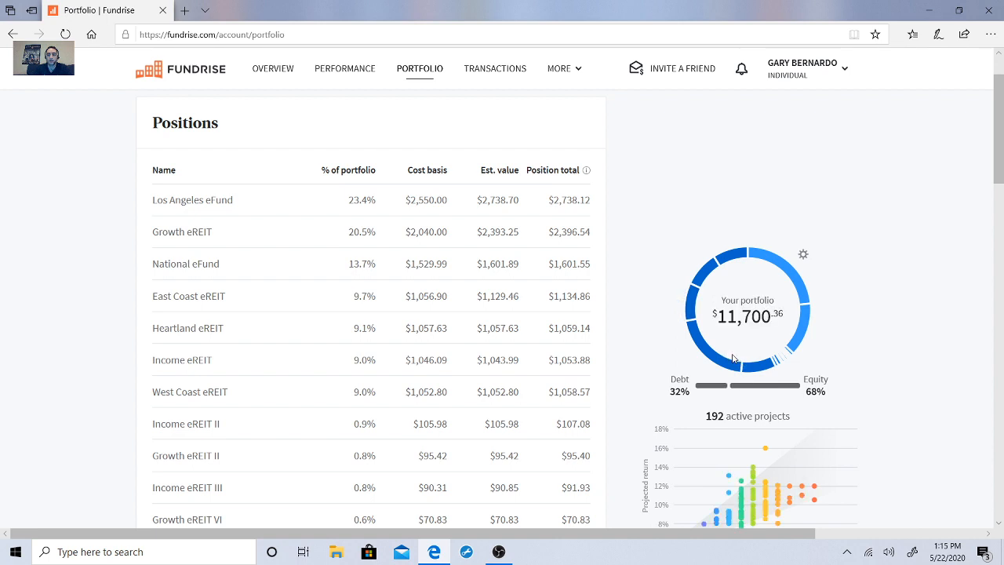
mouse_move(760, 370)
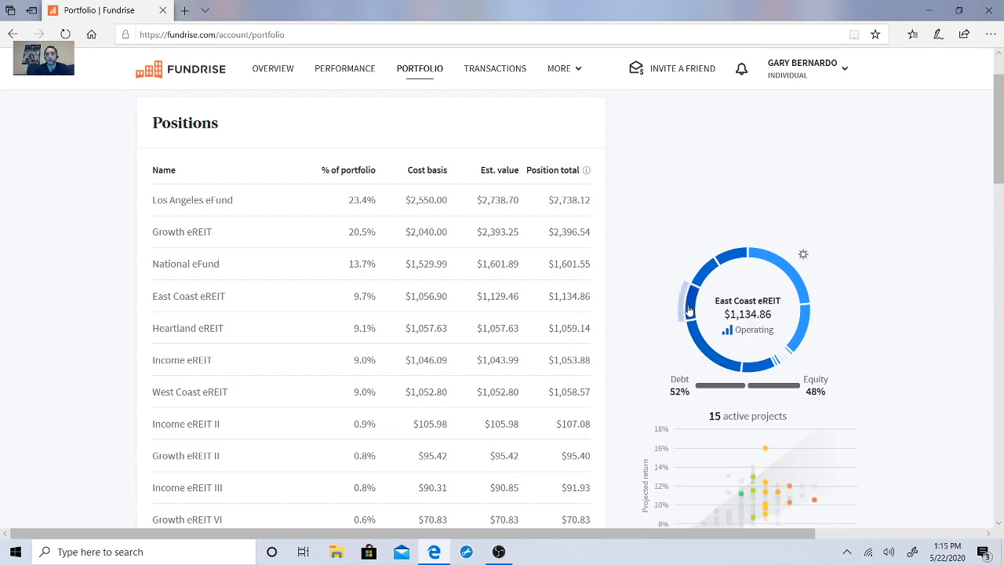
mouse_move(696, 288)
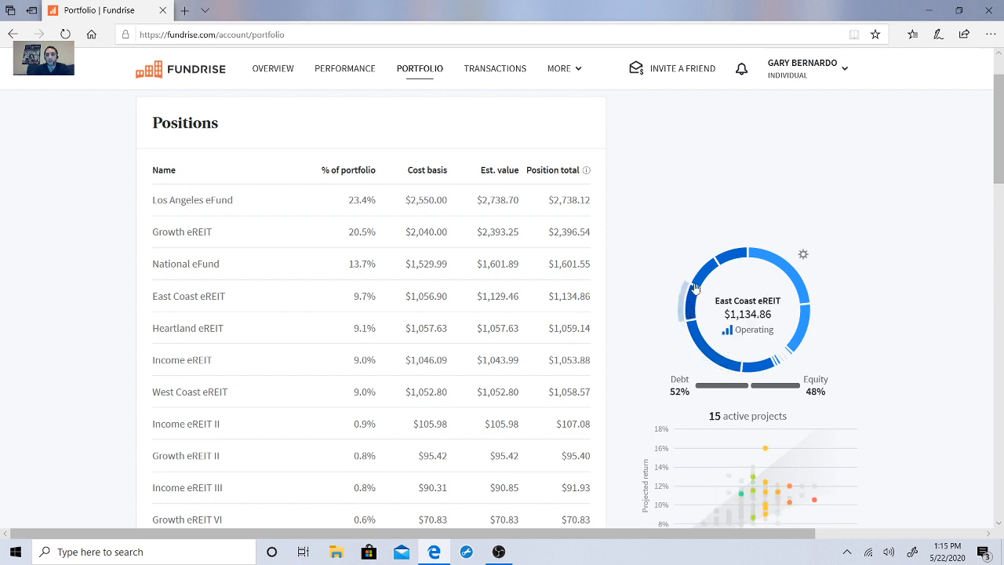
mouse_move(704, 284)
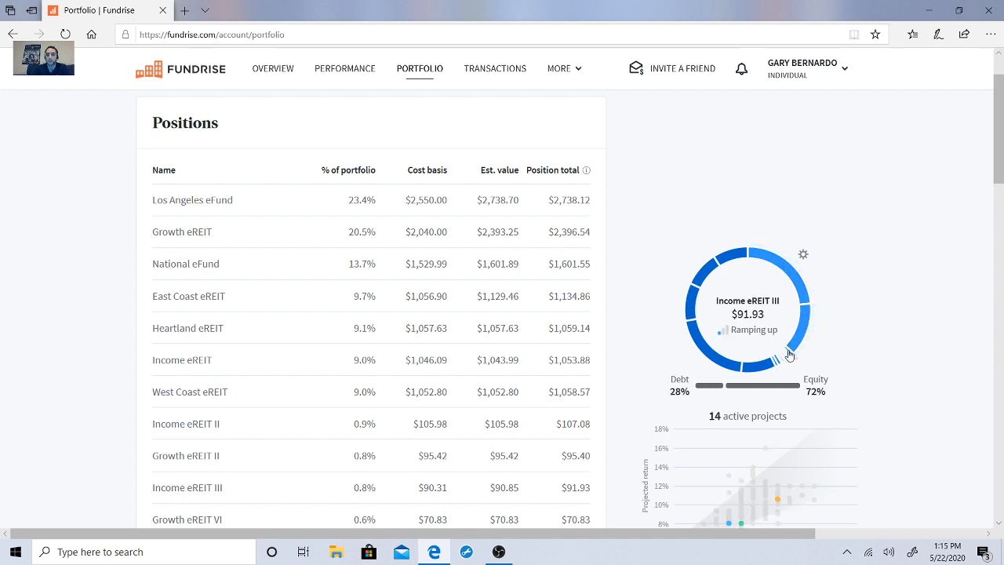
mouse_move(787, 357)
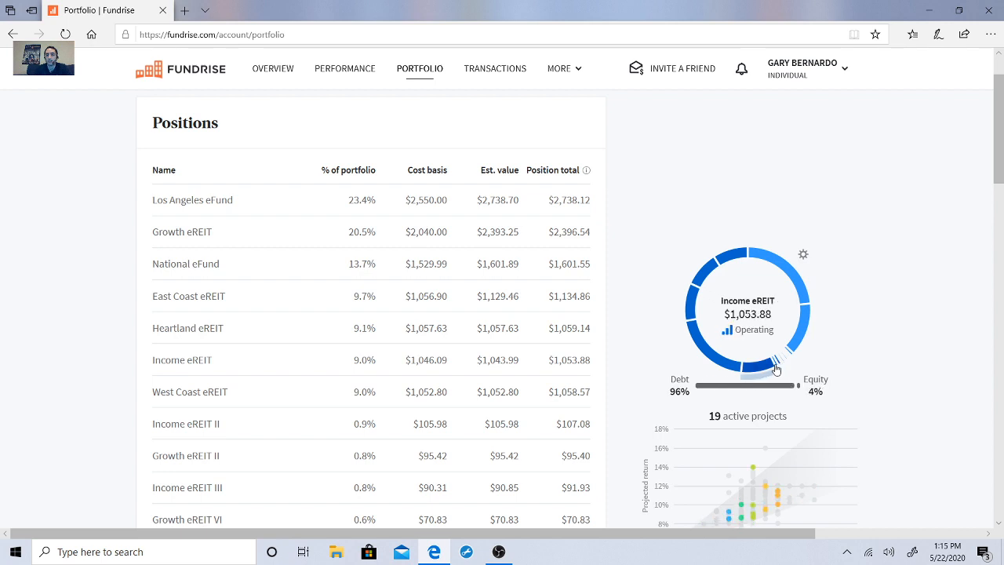
mouse_move(761, 379)
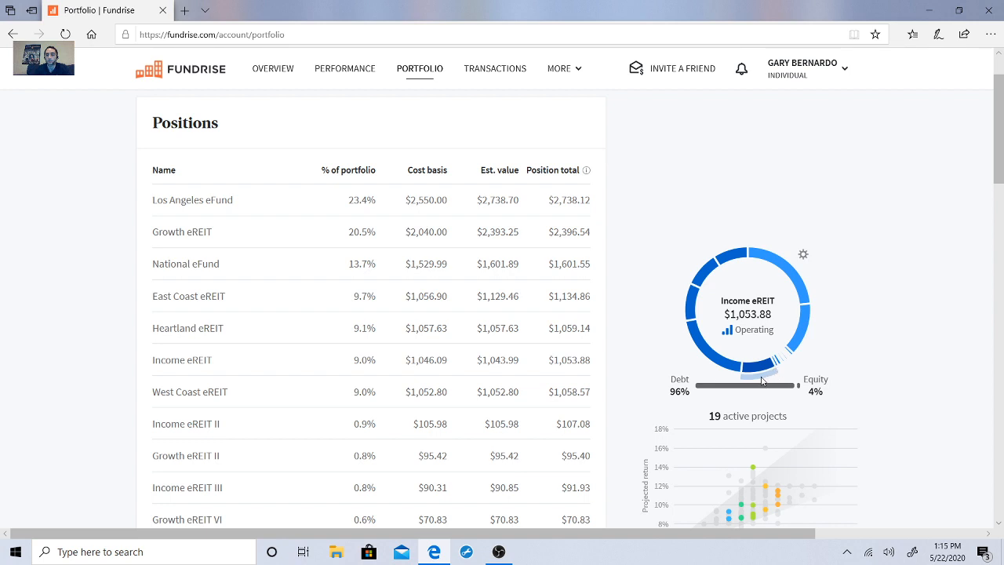
mouse_move(775, 365)
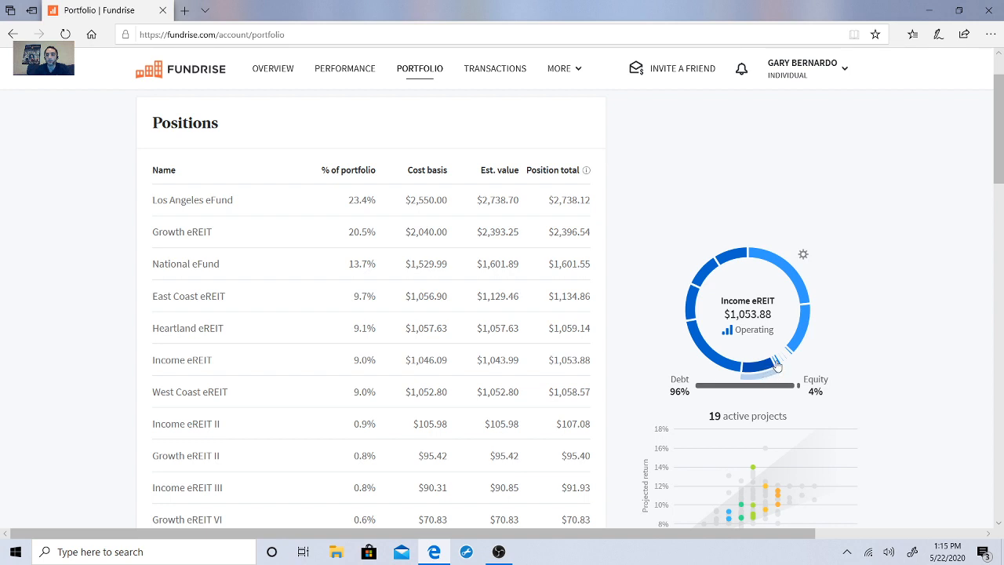
mouse_move(773, 360)
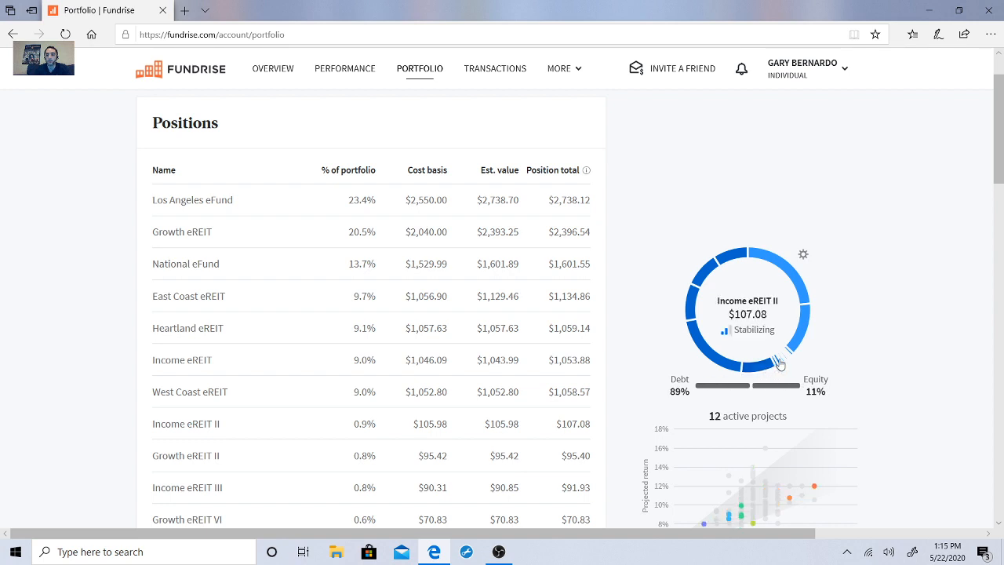
scroll("down", 3)
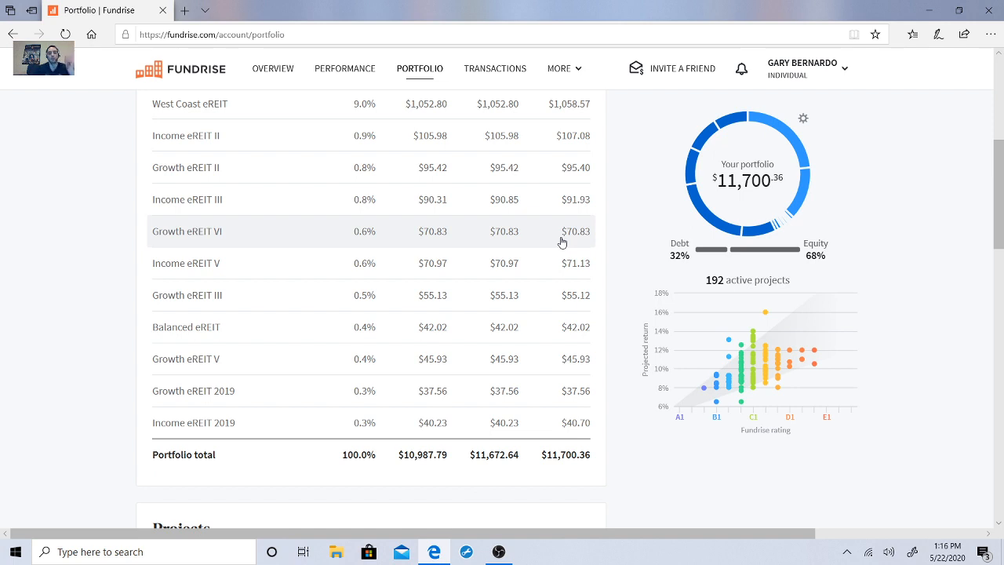
mouse_move(565, 292)
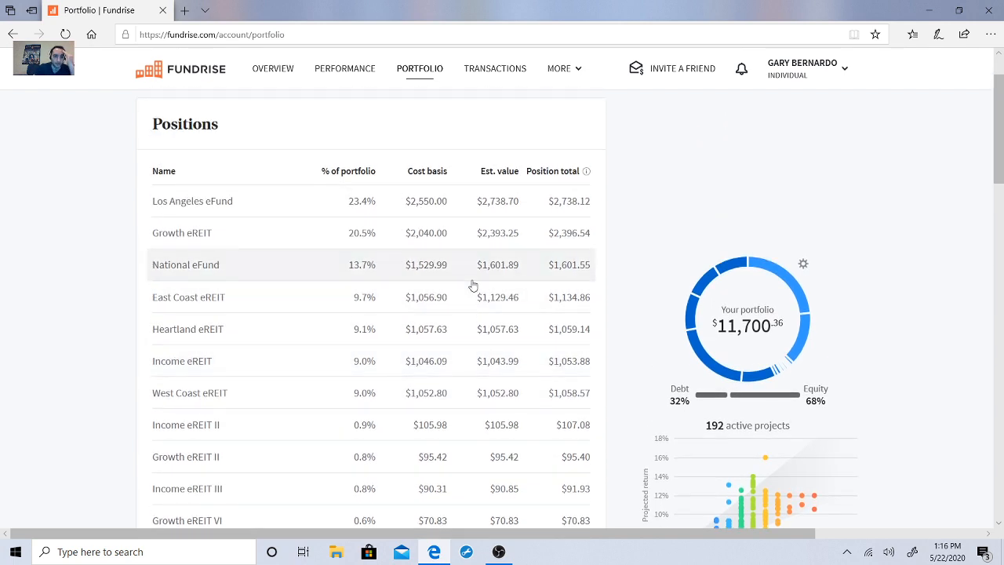
mouse_move(440, 234)
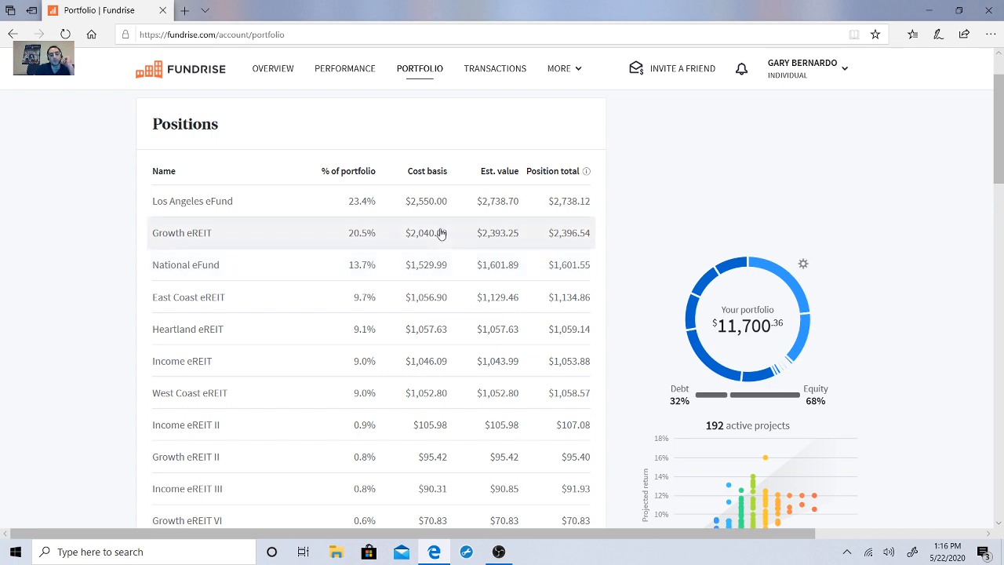
mouse_move(196, 229)
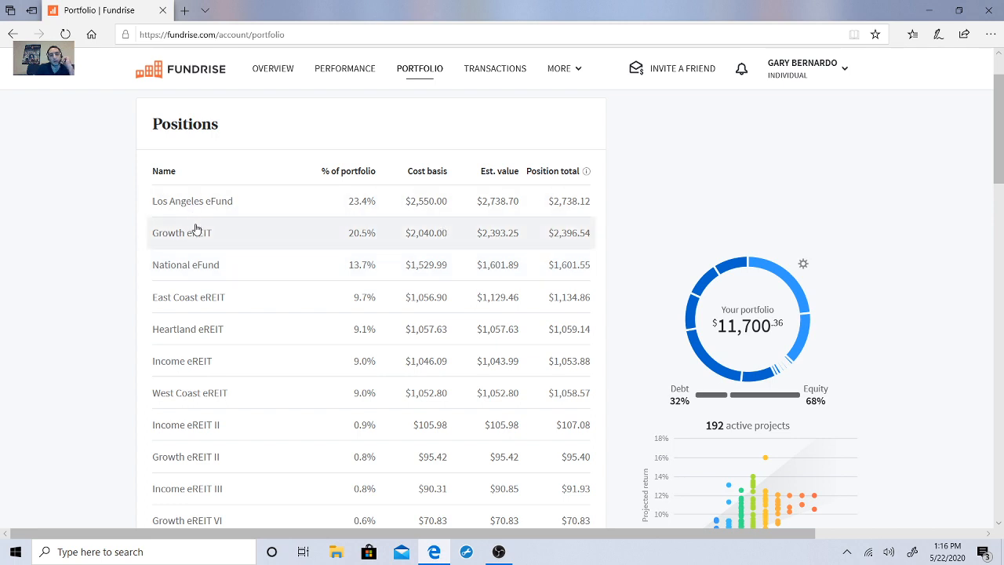
mouse_move(204, 286)
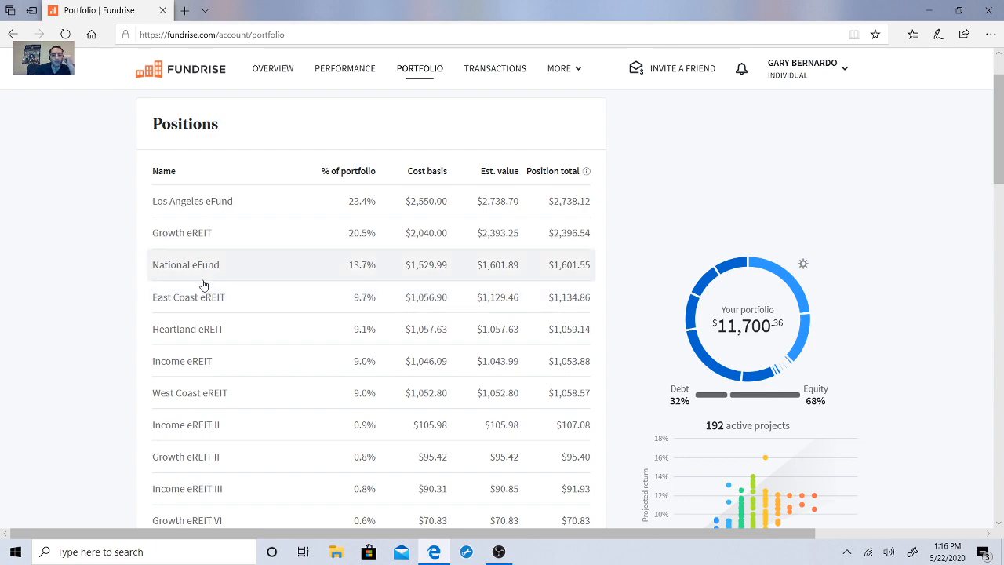
scroll("down", 3)
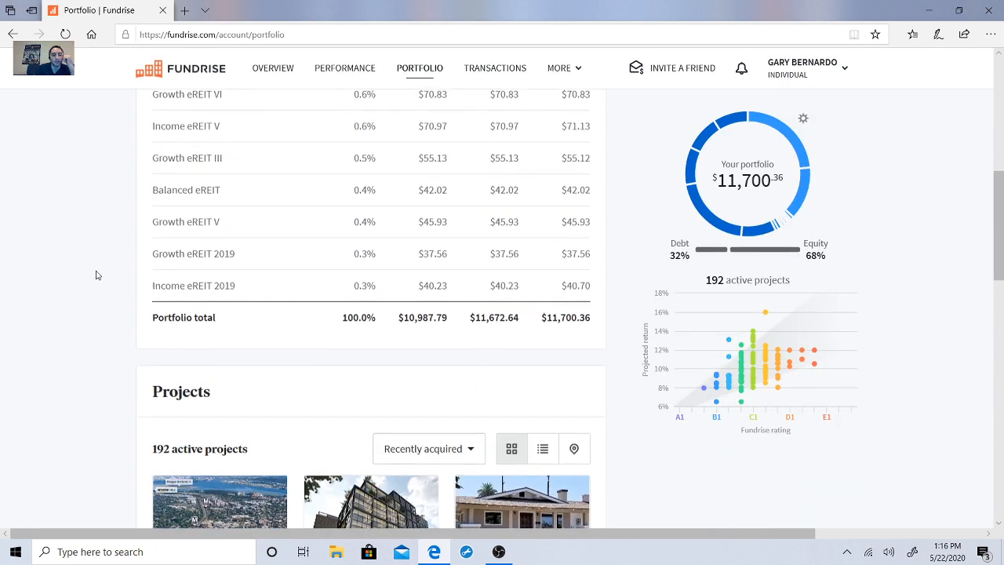
scroll("down", 3)
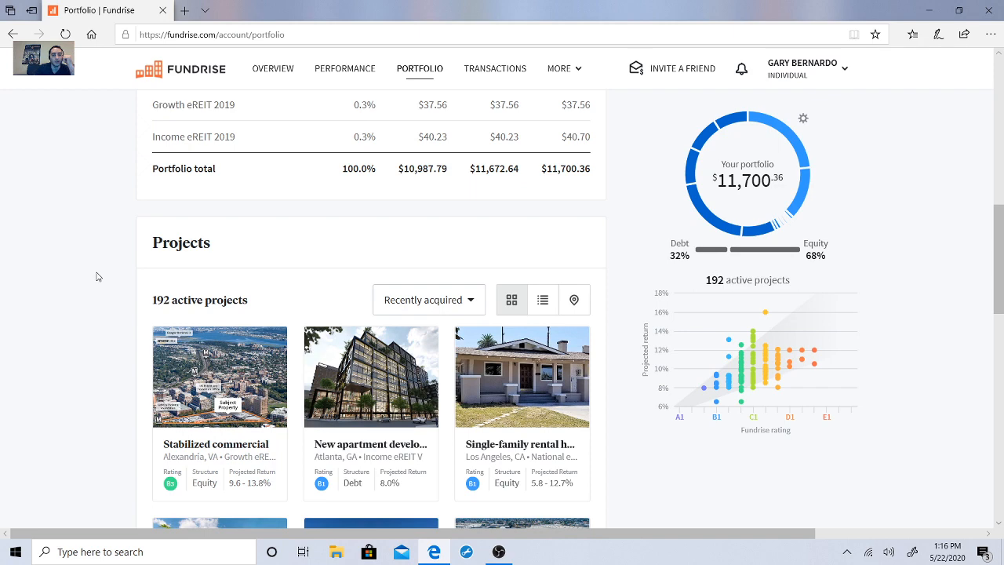
scroll("down", 3)
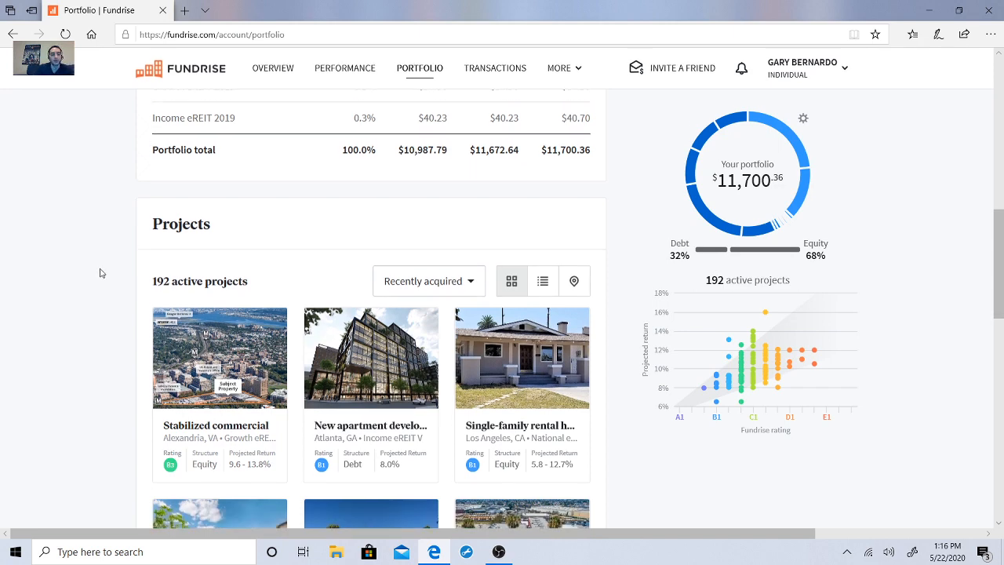
scroll("down", 3)
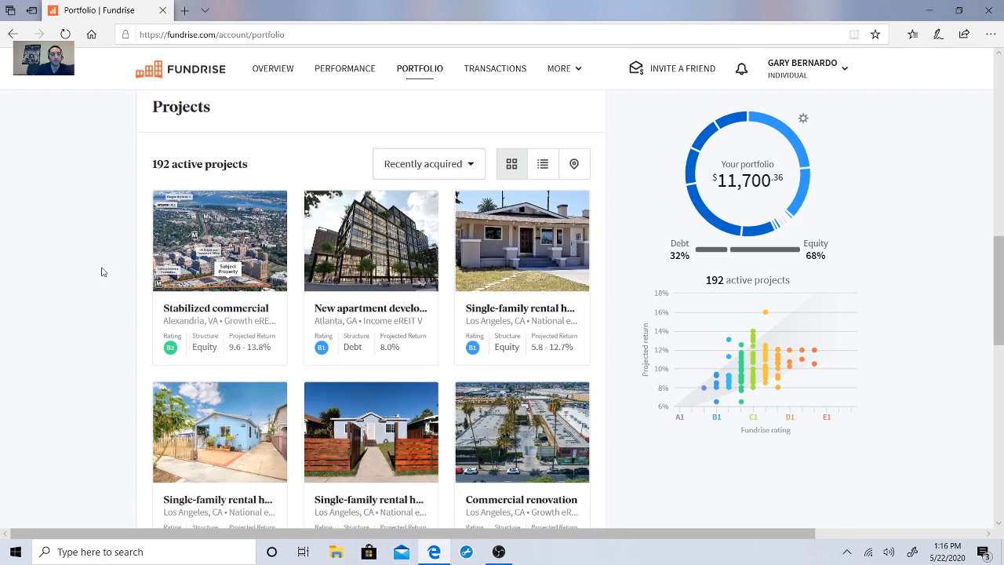
scroll("down", 3)
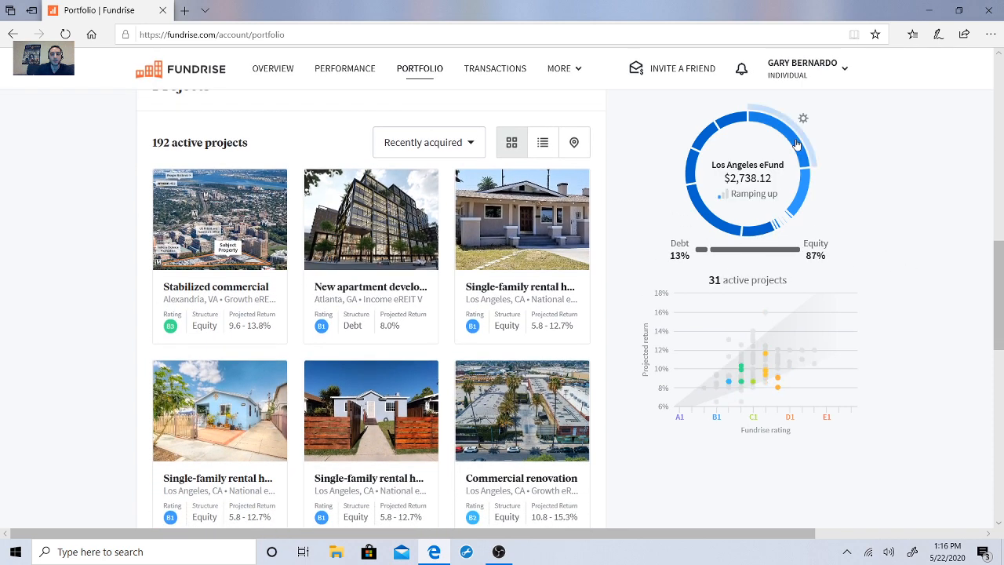
Open the Los Angeles eFund detail page and scroll toward its Projects grid.
left_click(748, 177)
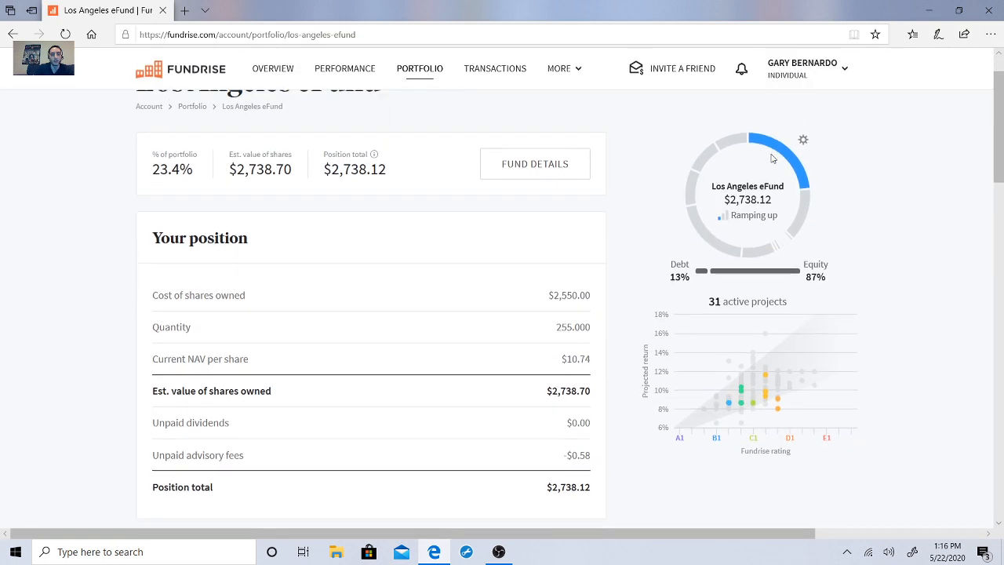
mouse_move(767, 154)
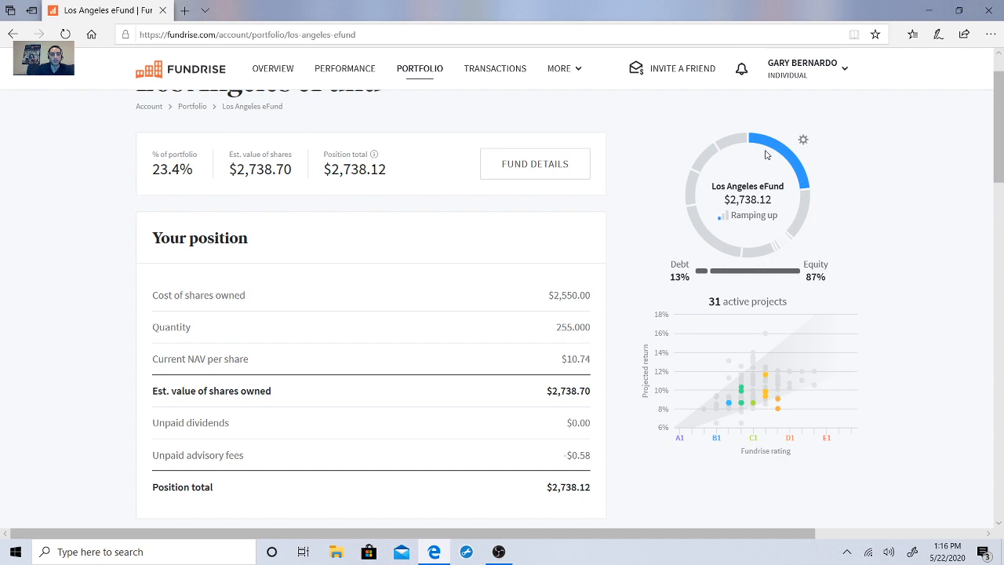
scroll("down", 3)
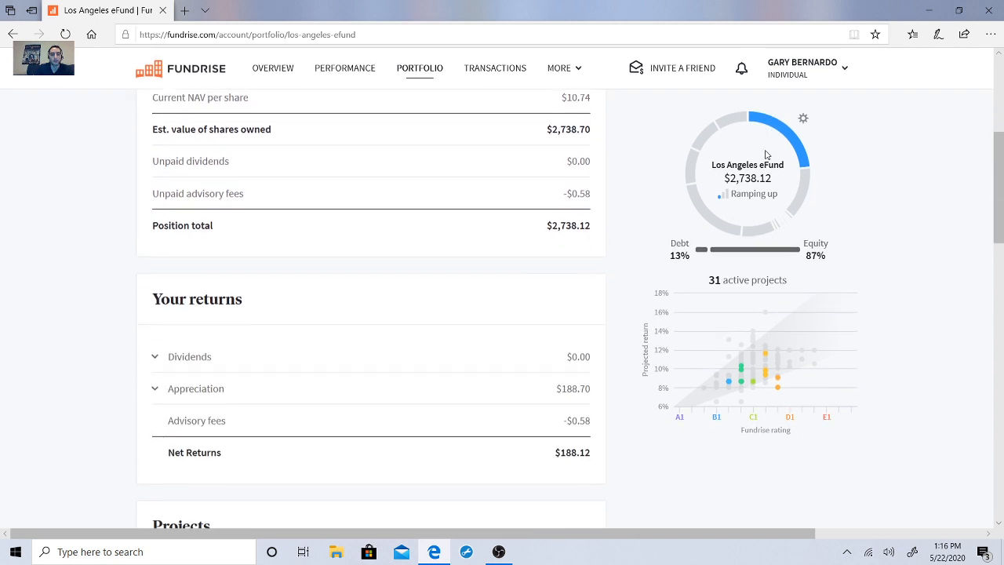
scroll("down", 3)
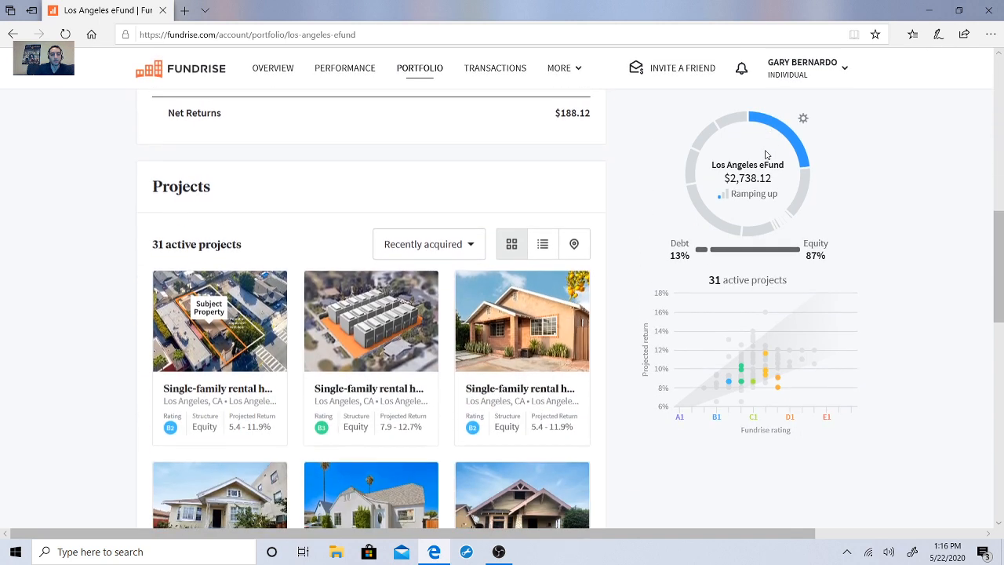
scroll("down", 3)
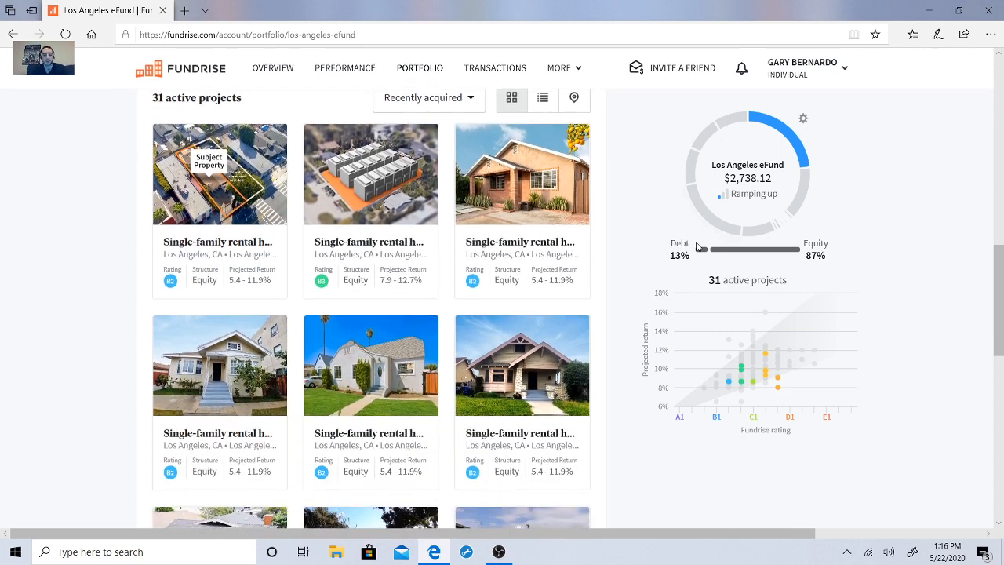
scroll("down", 3)
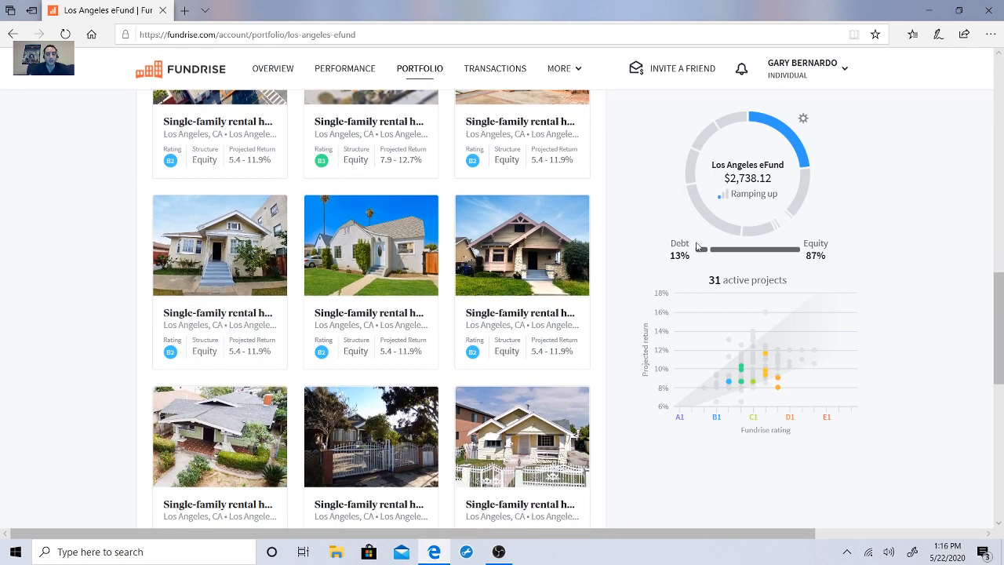
Browse all 31 active Los Angeles eFund projects to the last card.
scroll("down", 3)
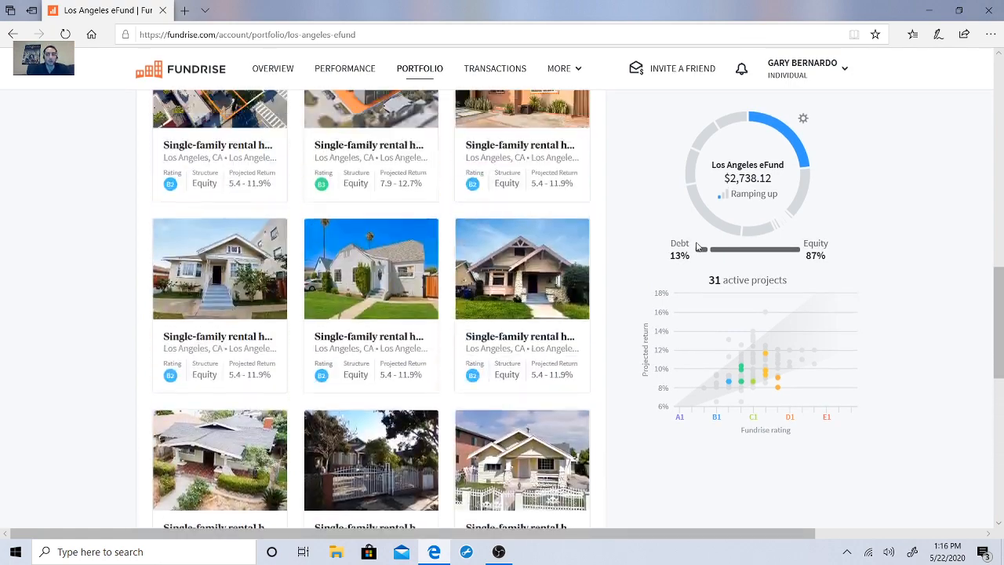
scroll("down", 3)
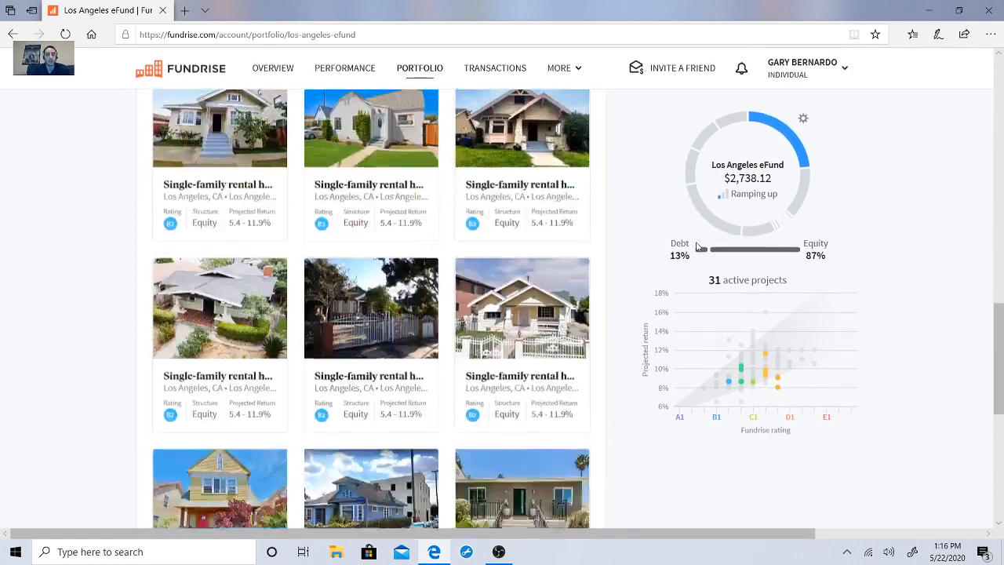
scroll("down", 3)
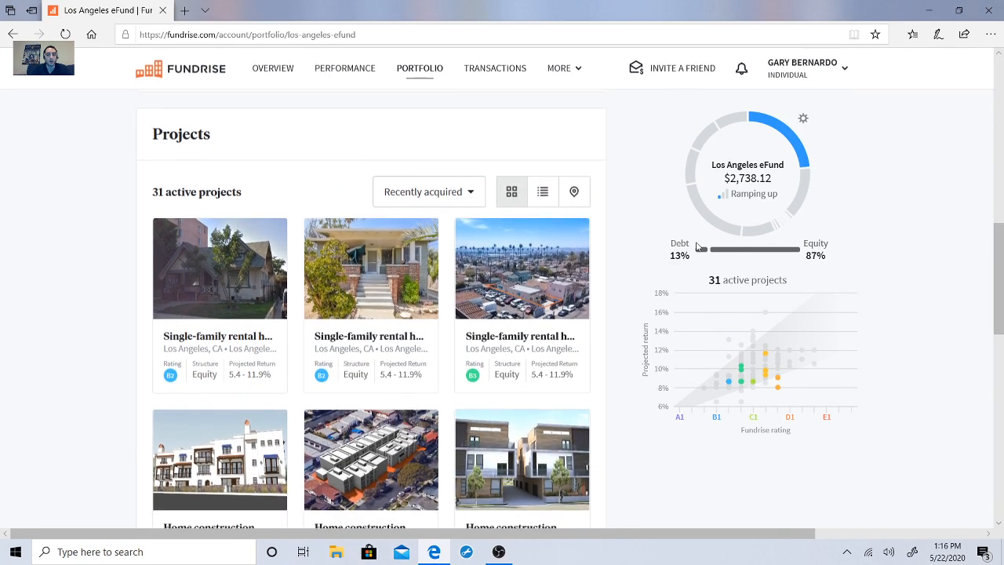
scroll("down", 3)
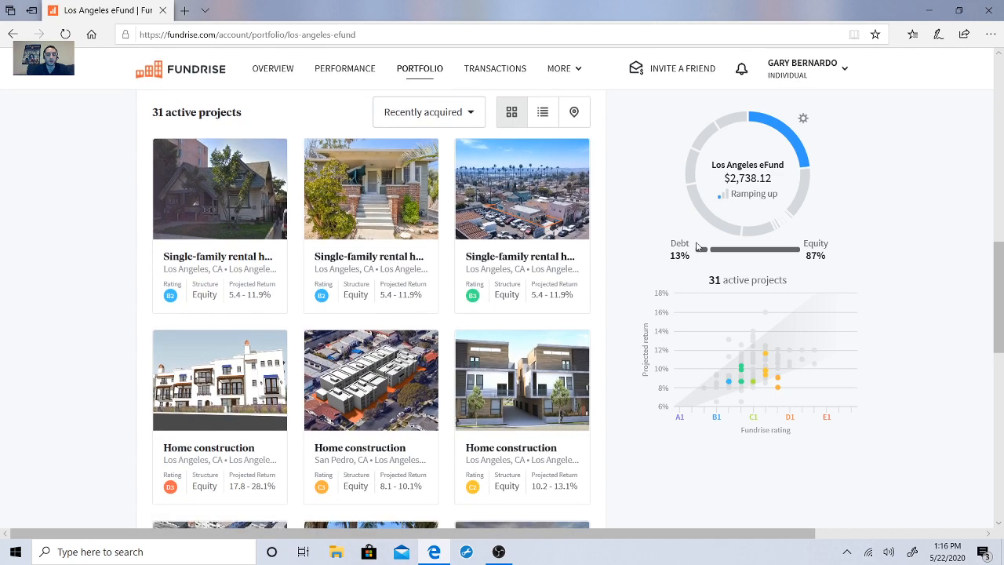
scroll("down", 3)
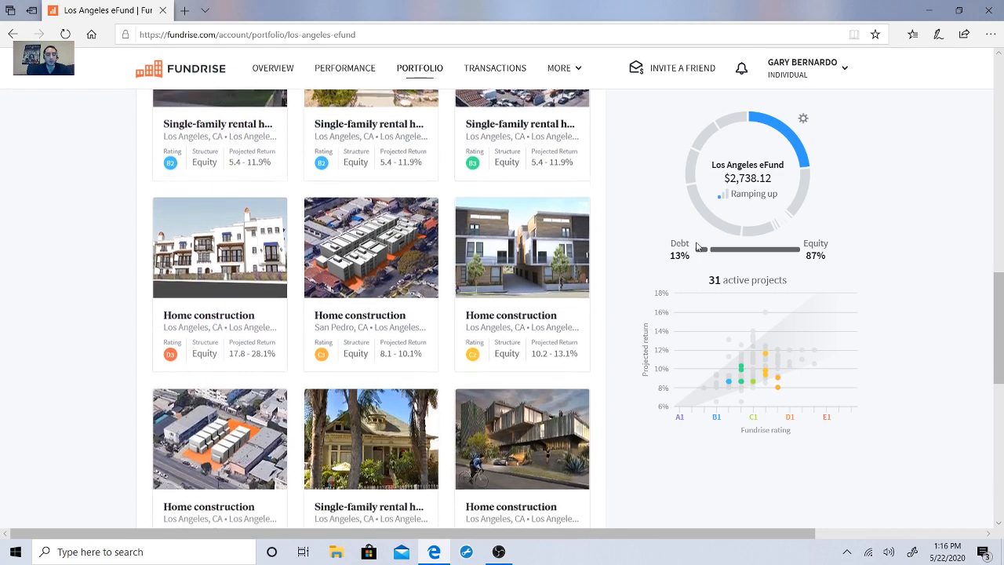
scroll("down", 3)
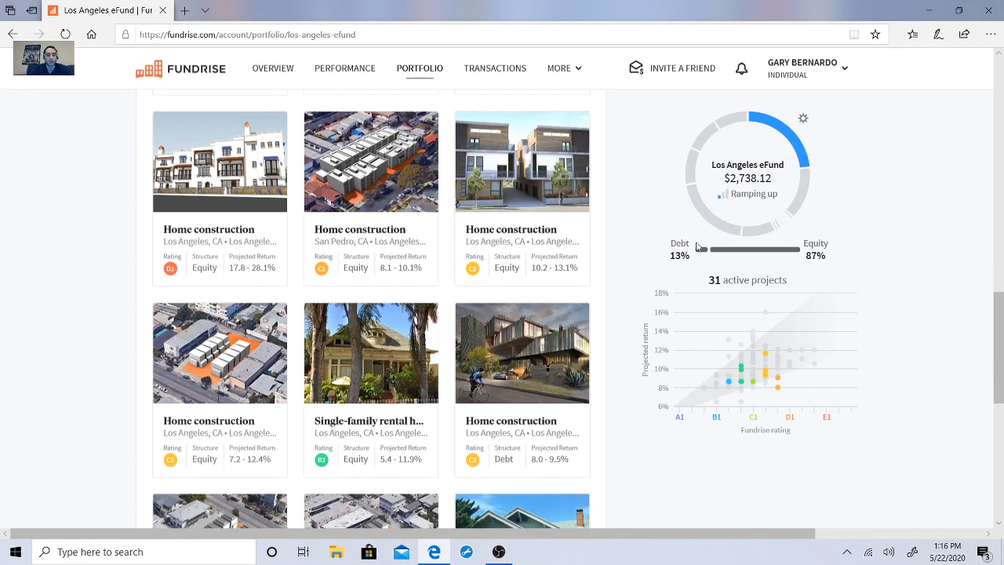
scroll("down", 3)
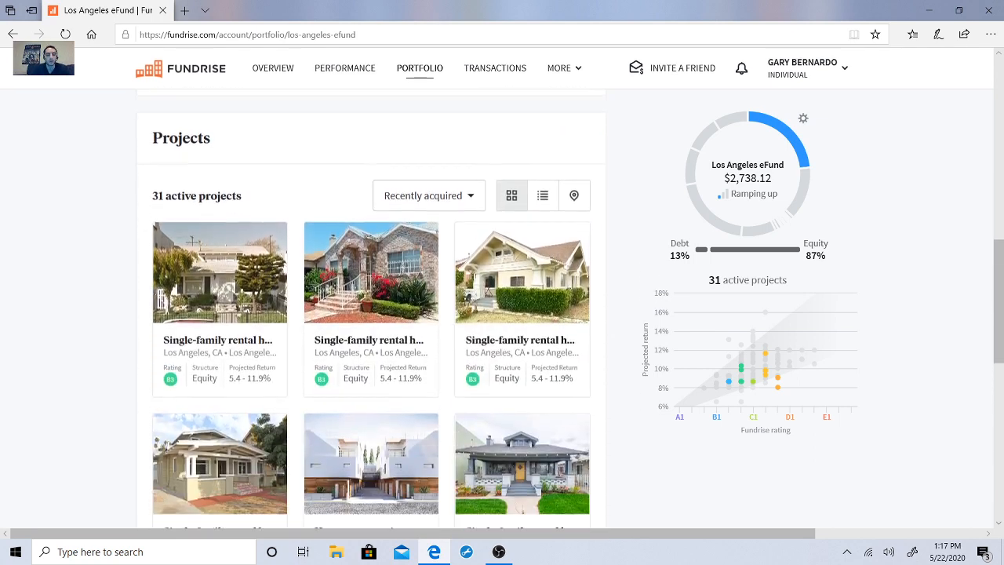
scroll("down", 3)
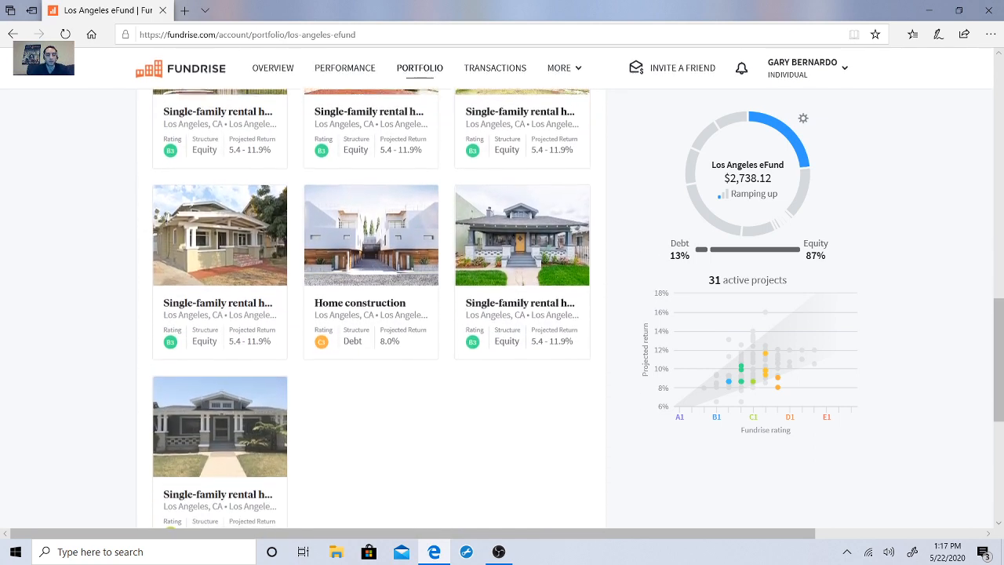
scroll("down", 3)
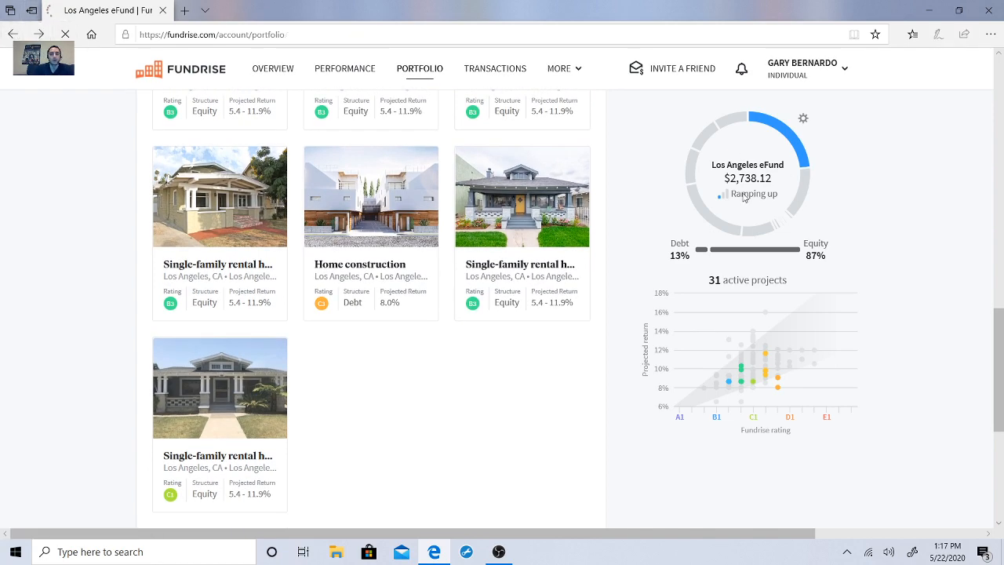
Open the National eFund and browse its position, returns and 32 active projects.
left_click(420, 68)
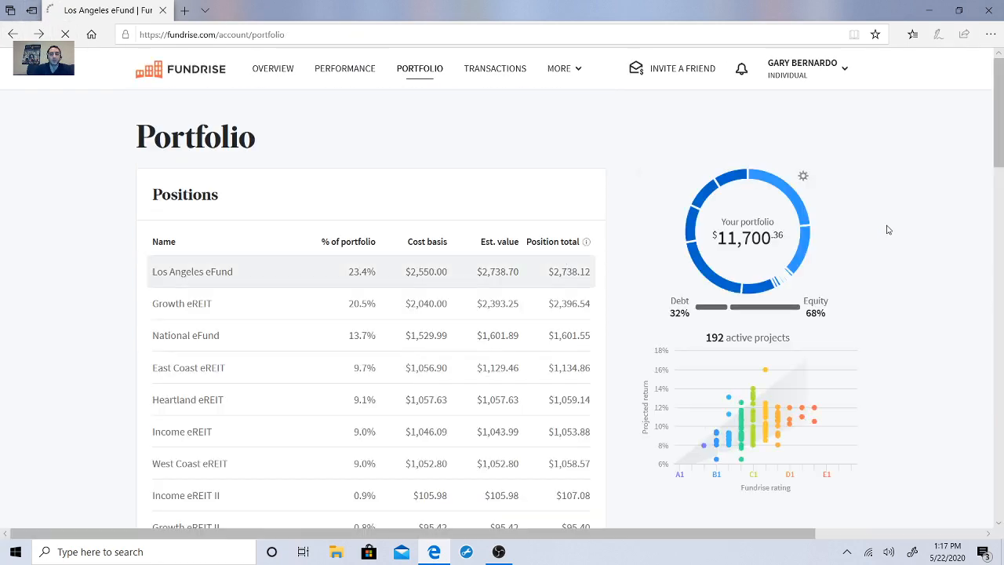
scroll("down", 3)
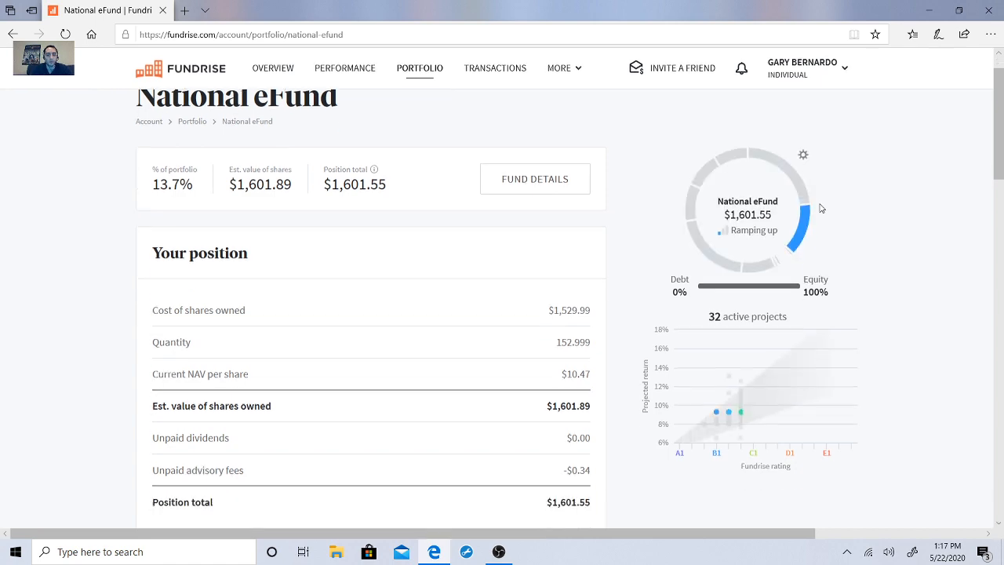
scroll("down", 3)
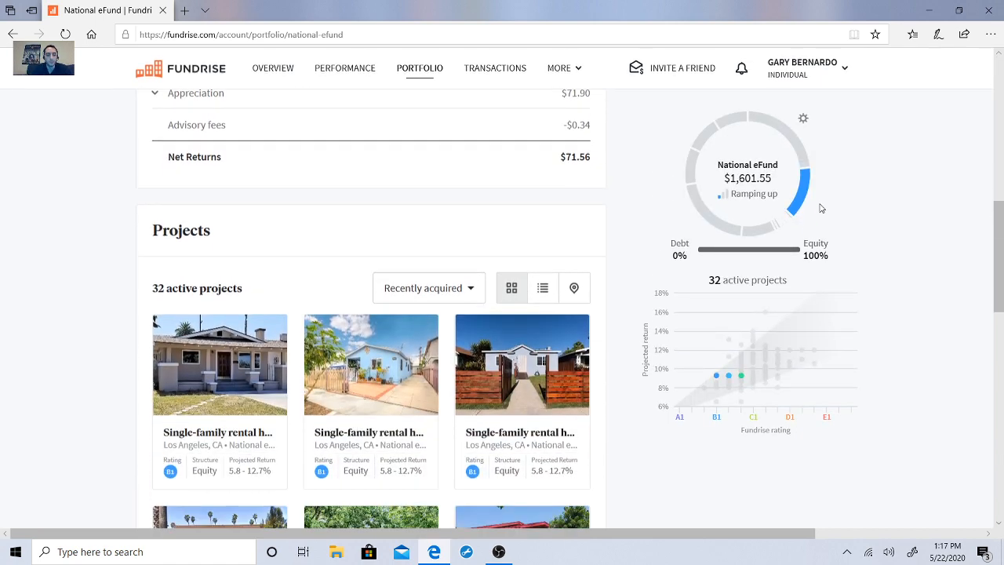
scroll("down", 3)
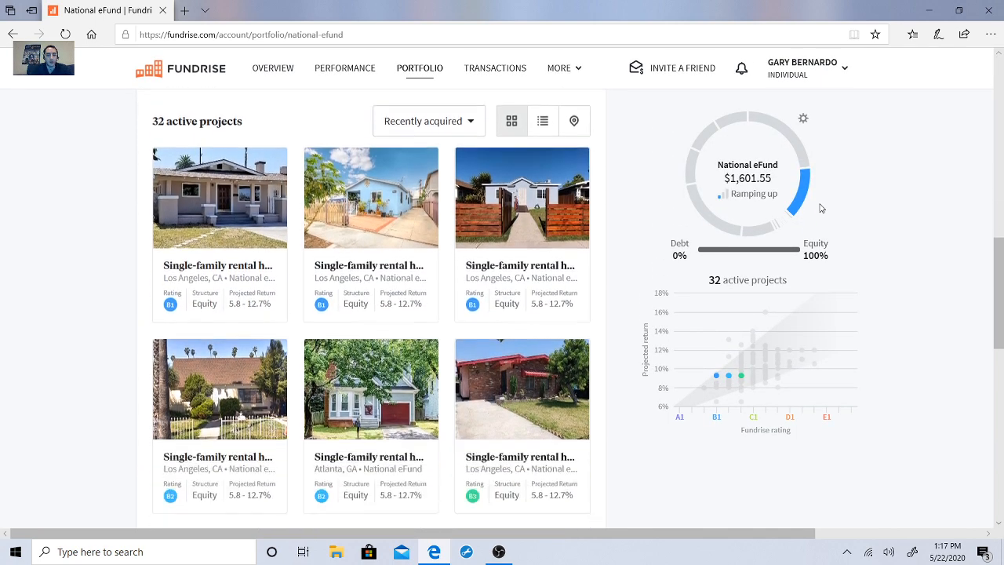
scroll("down", 3)
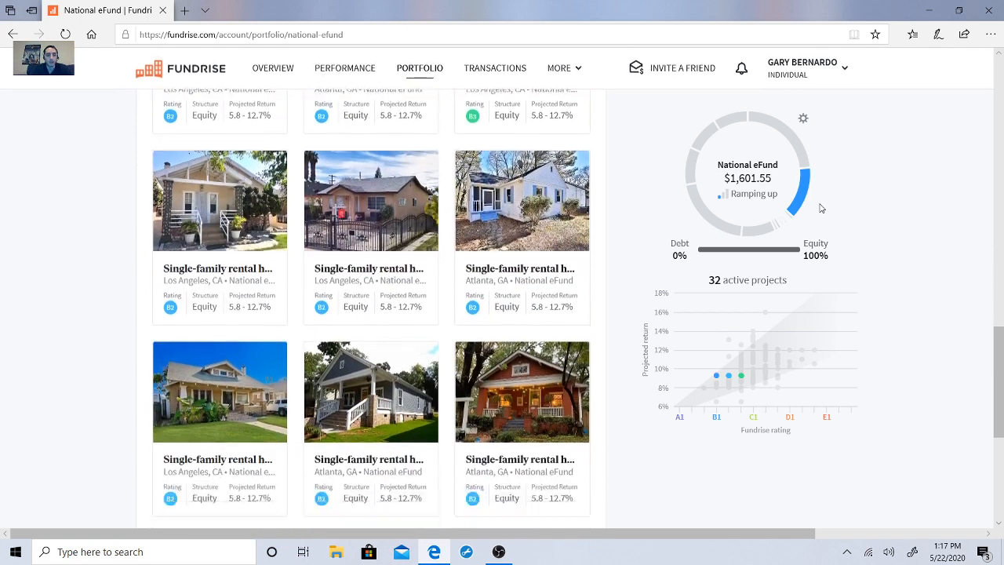
scroll("down", 3)
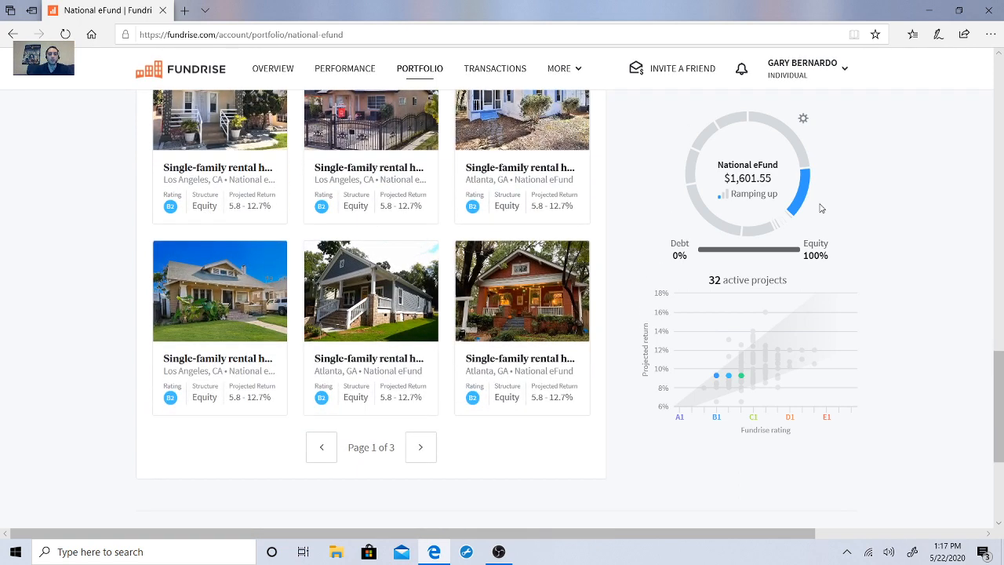
mouse_move(420, 446)
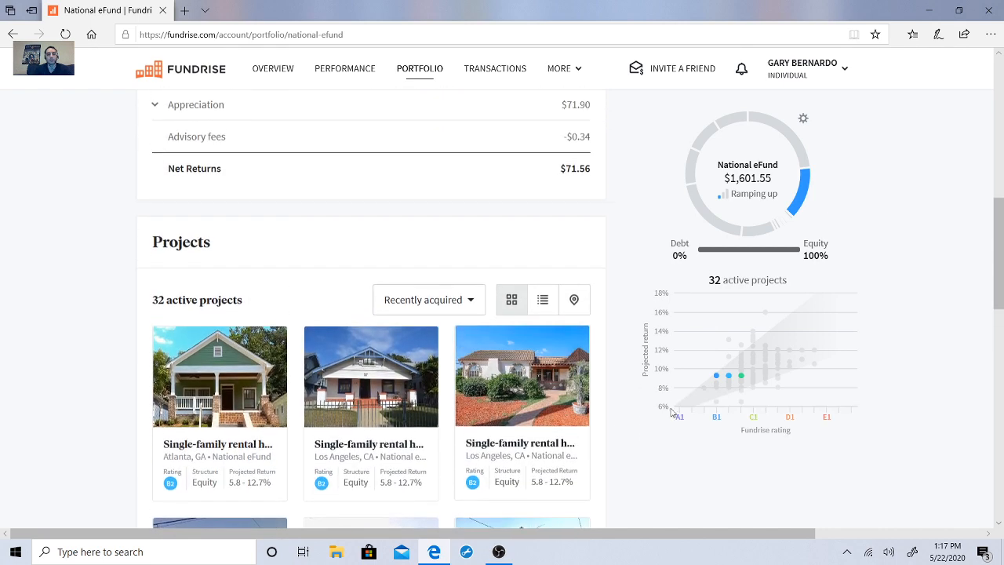
scroll("down", 3)
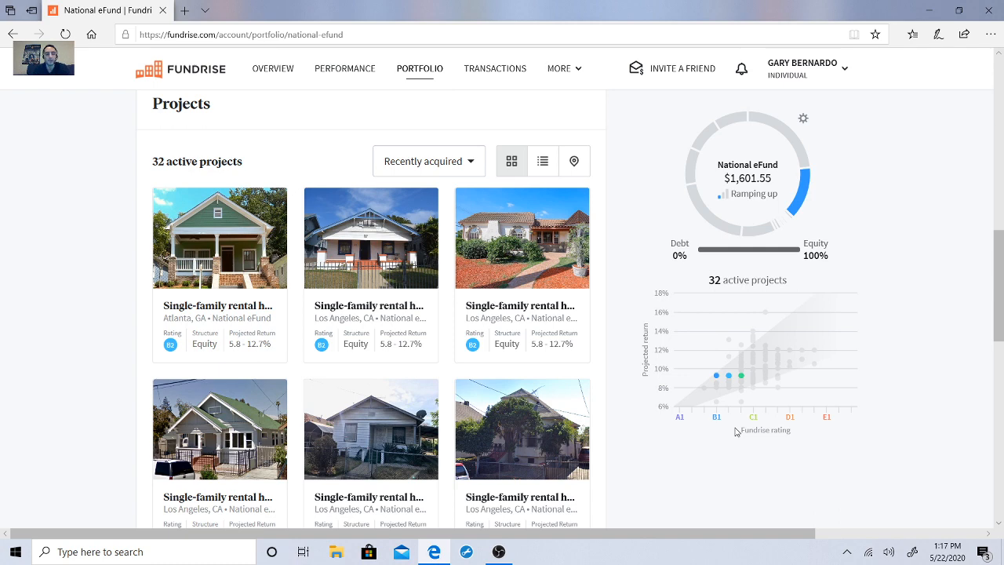
scroll("down", 3)
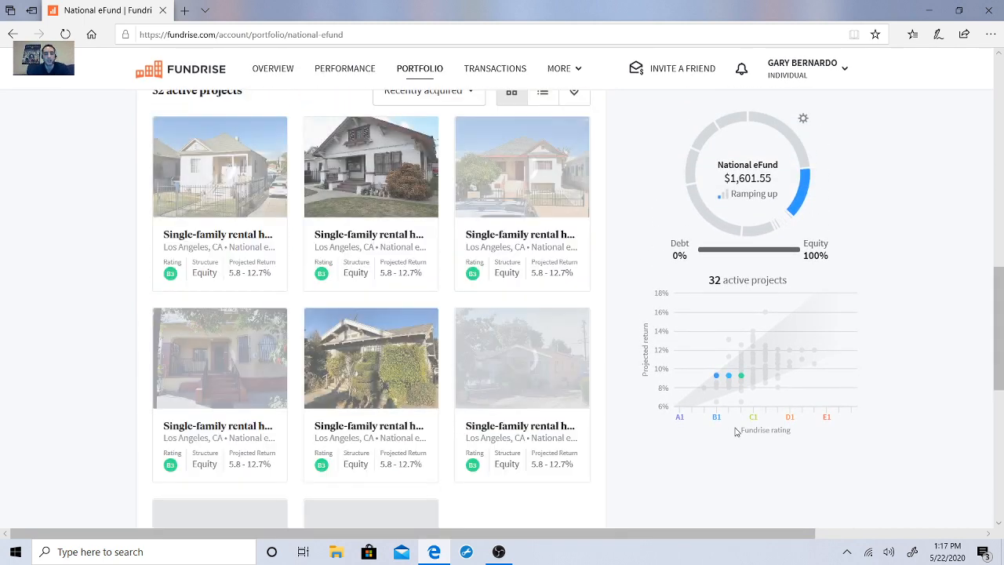
scroll("down", 3)
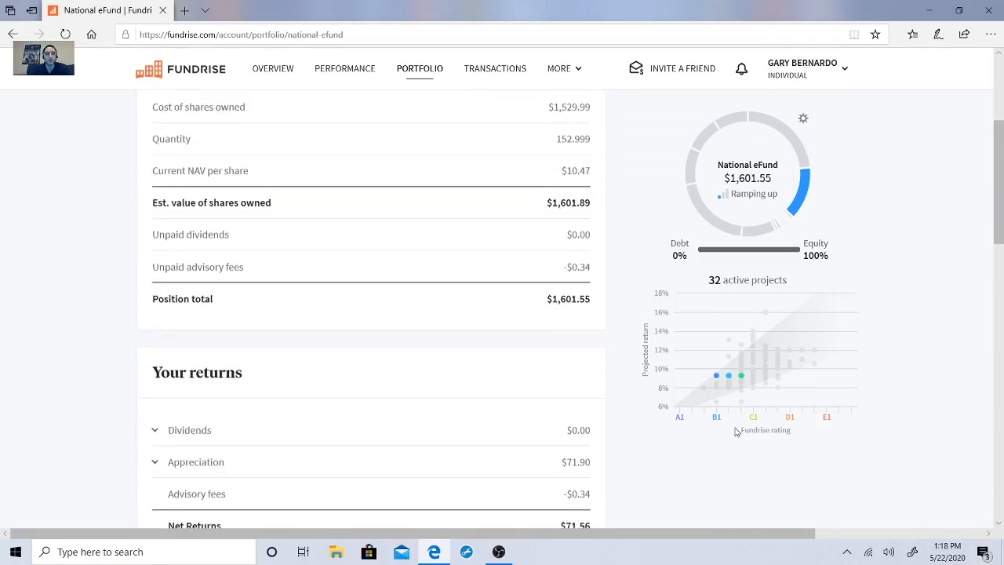
scroll("up", 3)
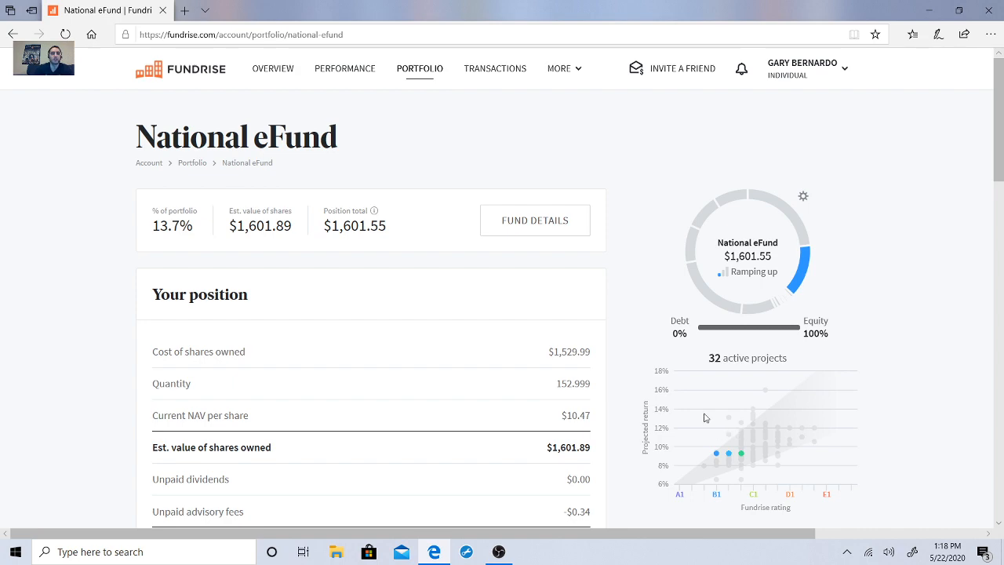
Reopen the LA entitlement update on approval for 17 new homes.
left_click(13, 34)
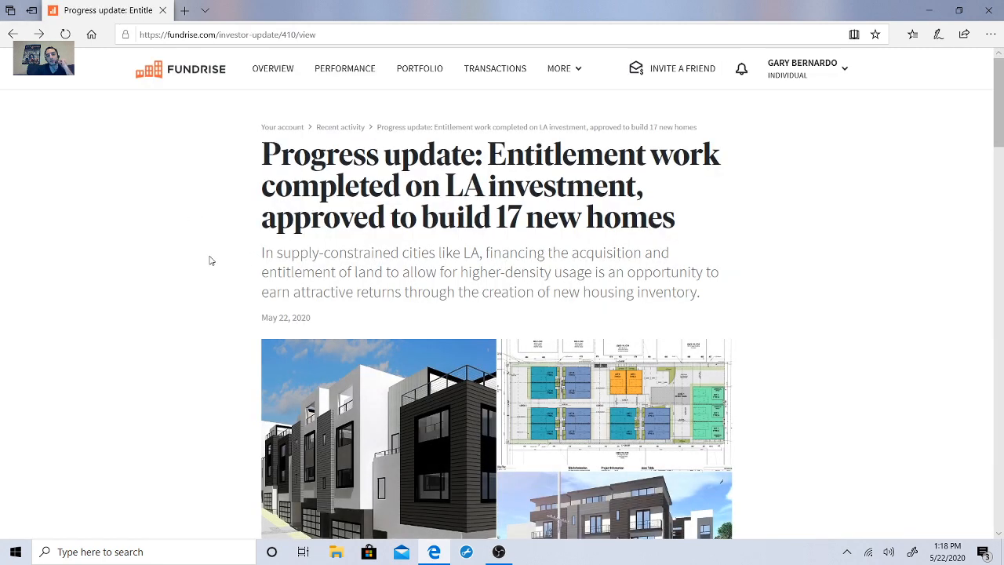
mouse_move(406, 75)
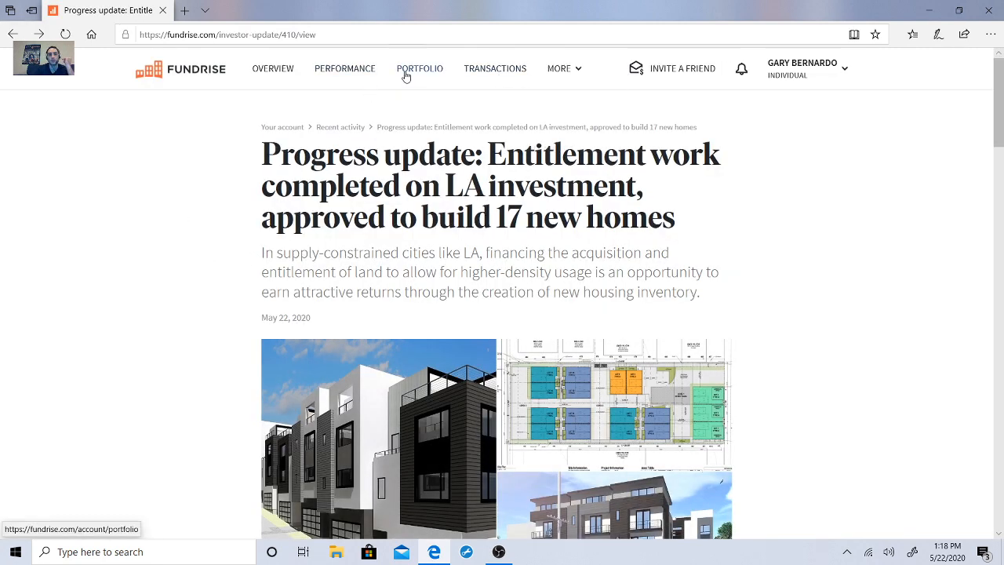
Return to Portfolio, ending on the overview with the $11,700.36 balance and returns.
left_click(420, 69)
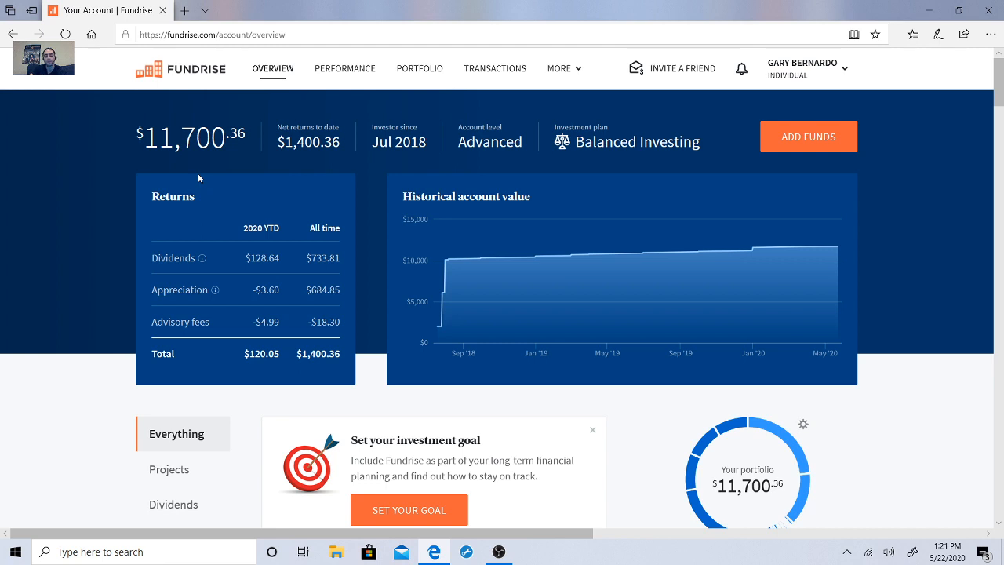
mouse_move(205, 174)
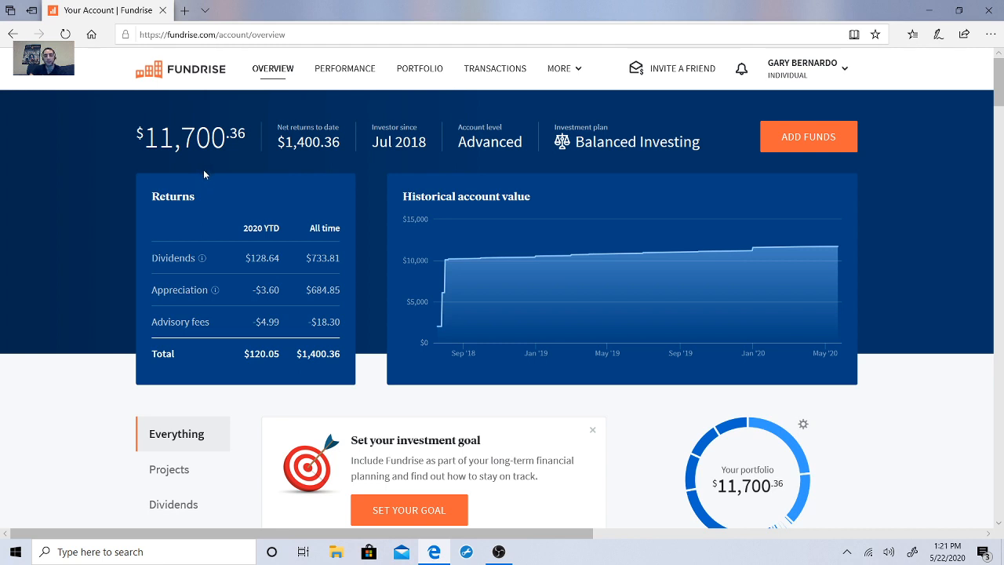
mouse_move(217, 187)
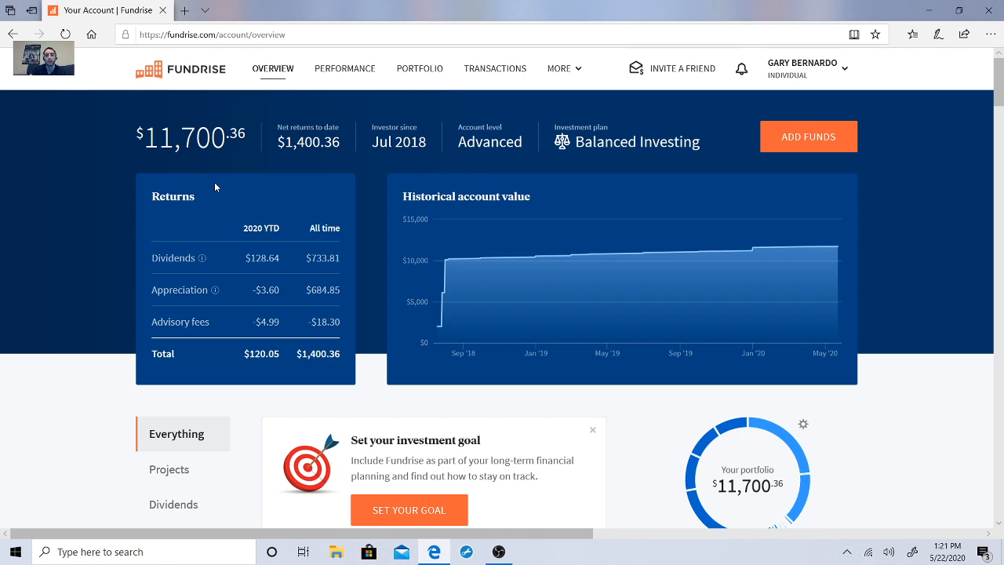
mouse_move(377, 243)
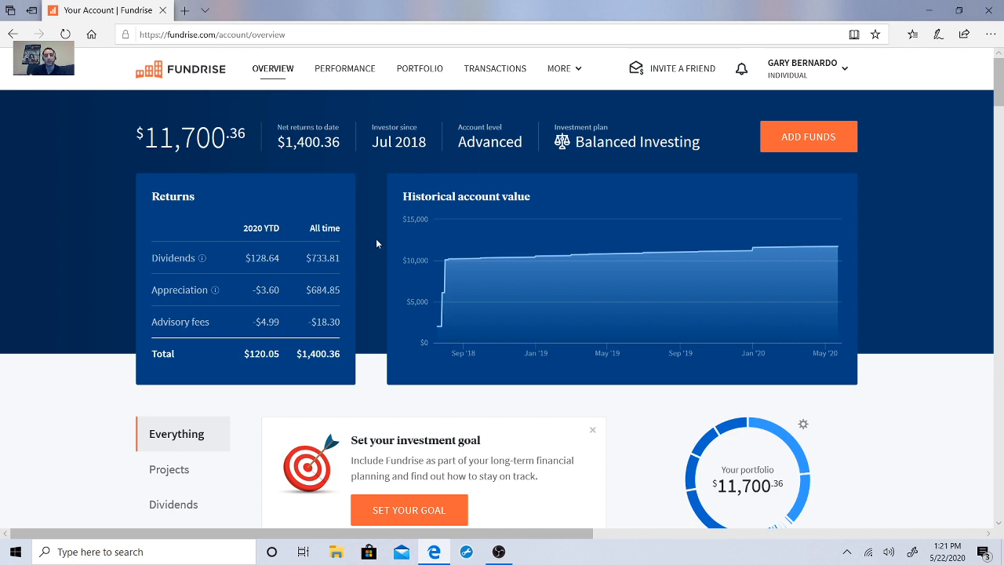